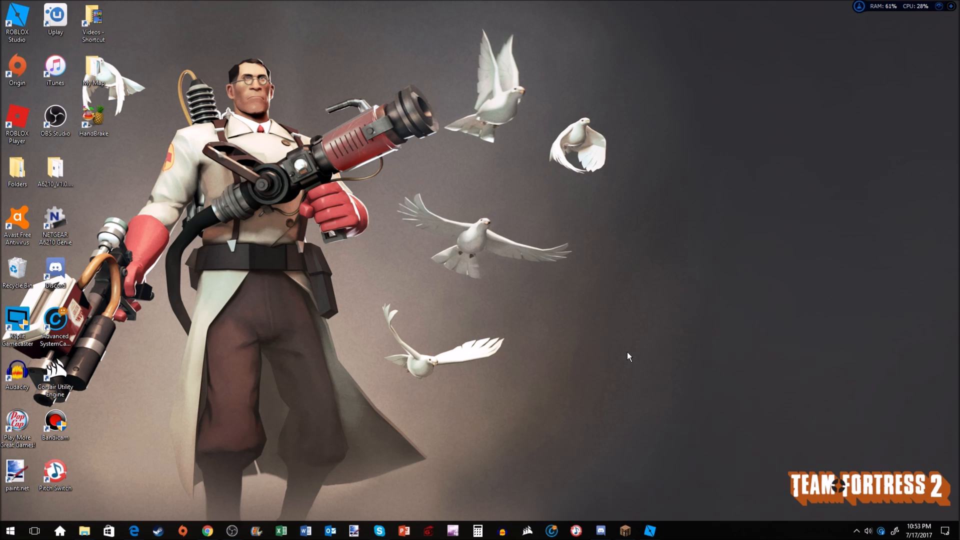
{"action": "mouse_move", "coordinate": [530, 352]}
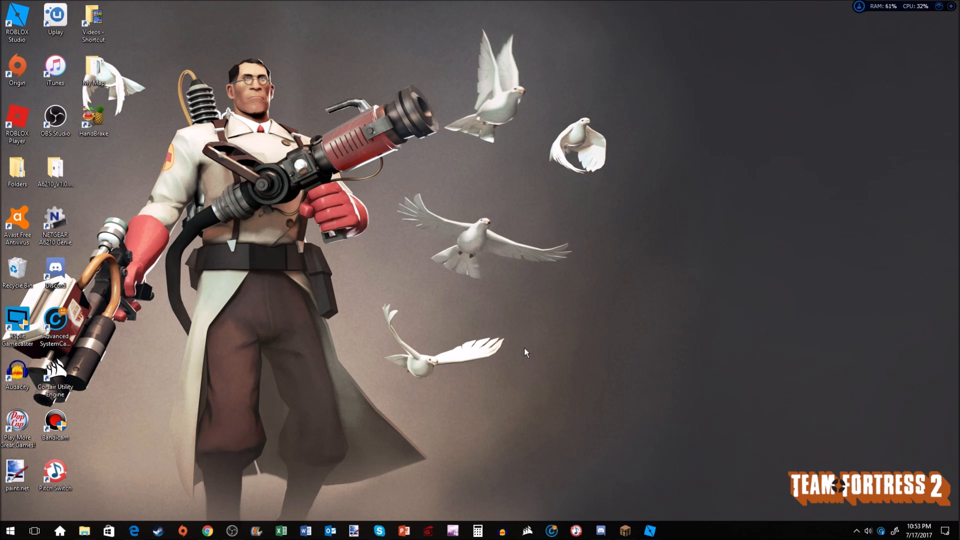
{"action": "mouse_move", "coordinate": [434, 326]}
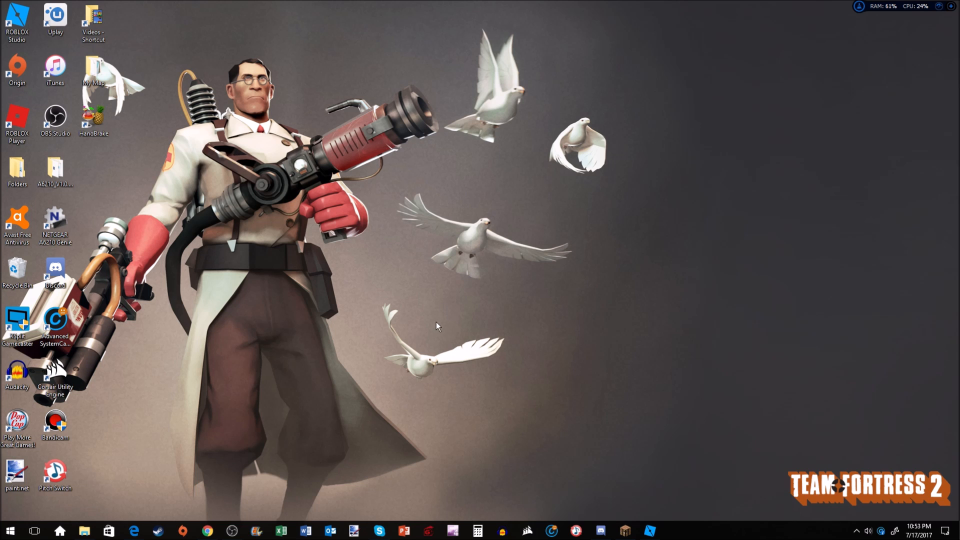
{"action": "mouse_move", "coordinate": [418, 322]}
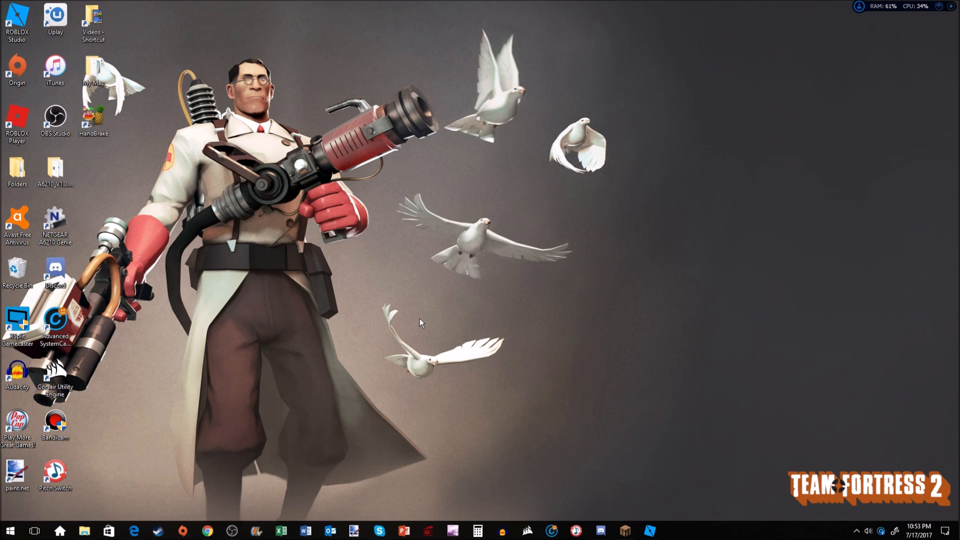
{"action": "mouse_move", "coordinate": [426, 278]}
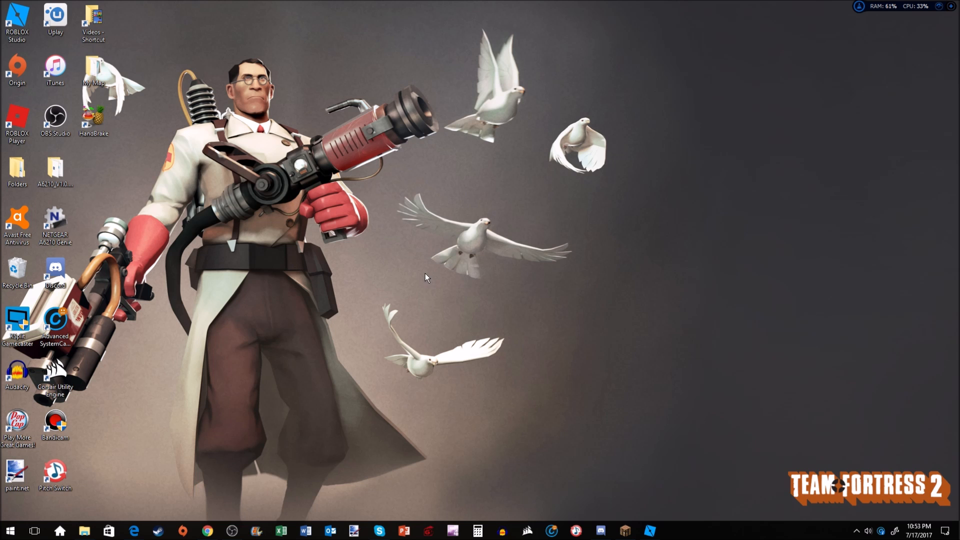
{"action": "mouse_move", "coordinate": [362, 198]}
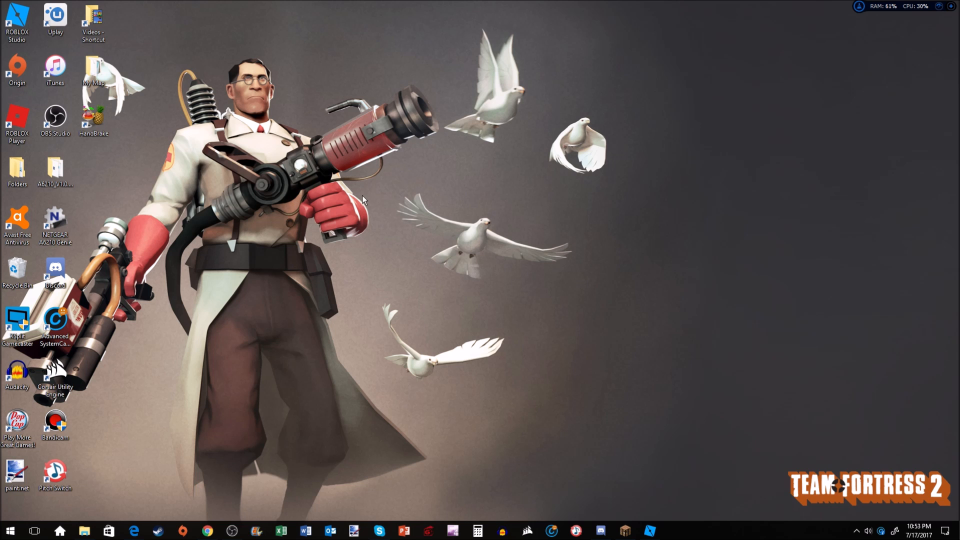
{"action": "mouse_move", "coordinate": [600, 204]}
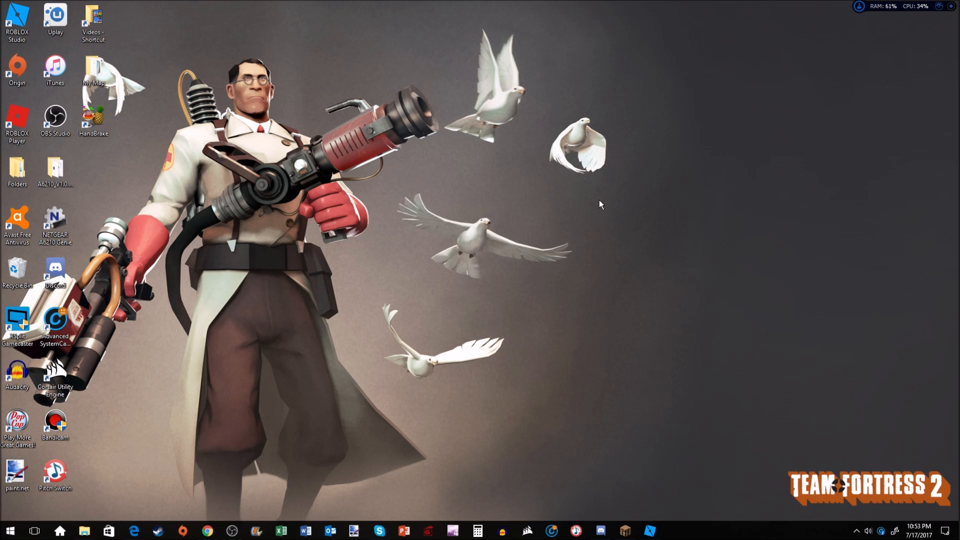
{"action": "mouse_move", "coordinate": [597, 234]}
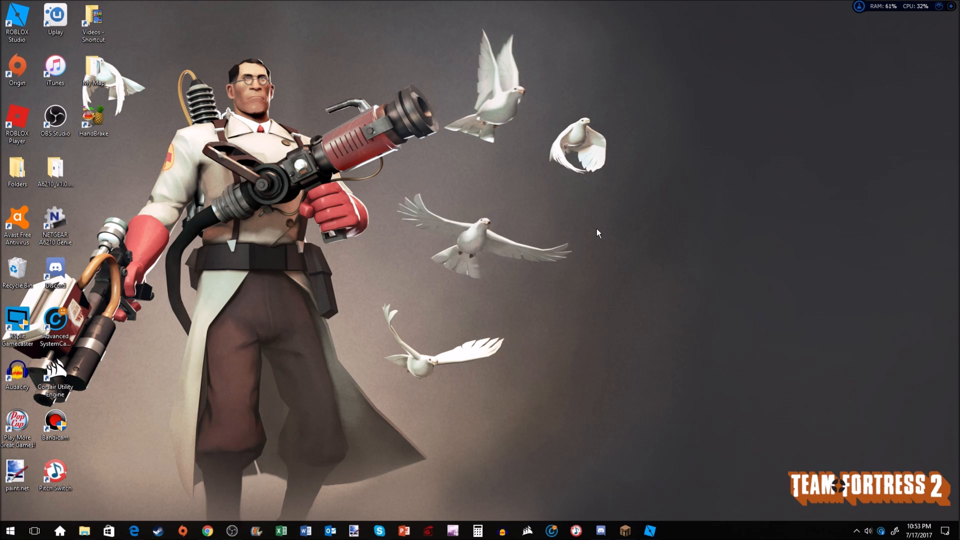
{"action": "mouse_move", "coordinate": [592, 238]}
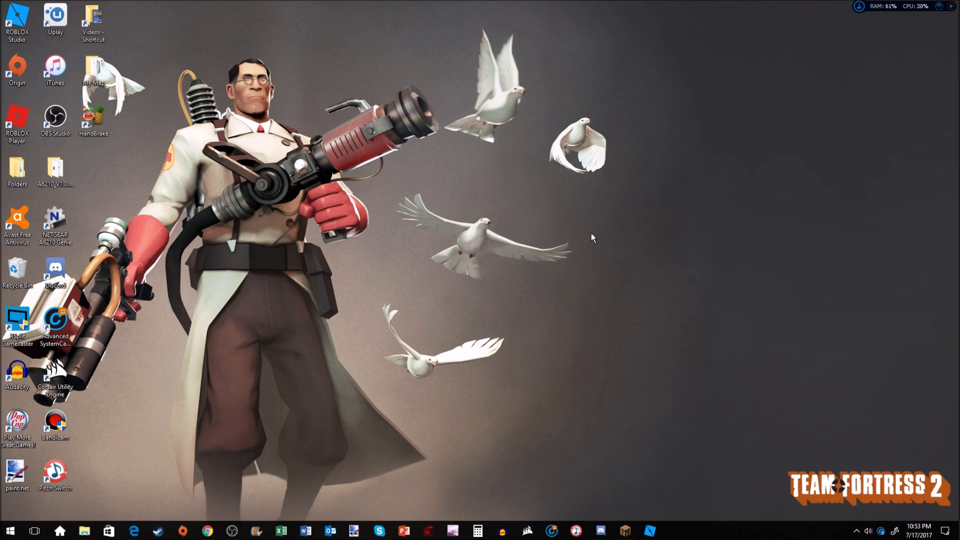
{"action": "mouse_move", "coordinate": [586, 154]}
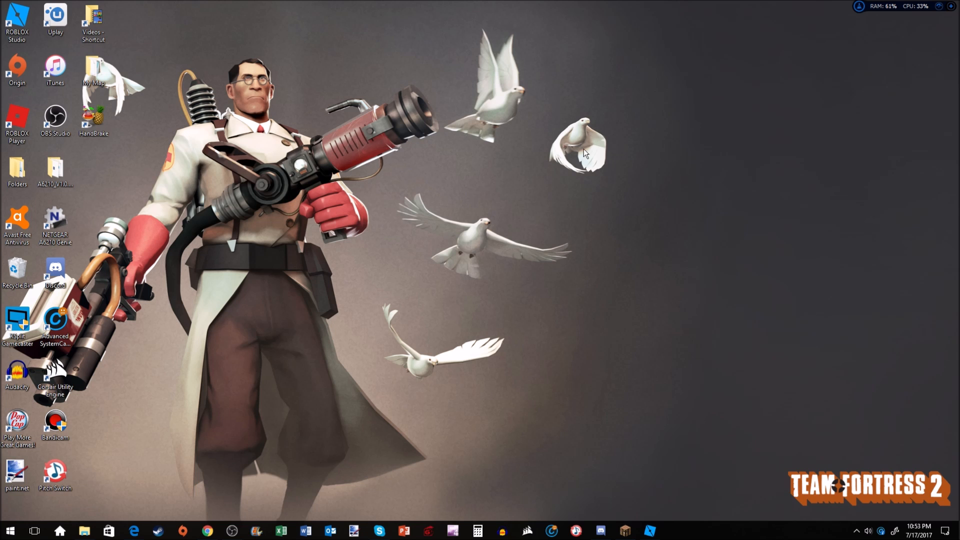
{"action": "mouse_move", "coordinate": [608, 192]}
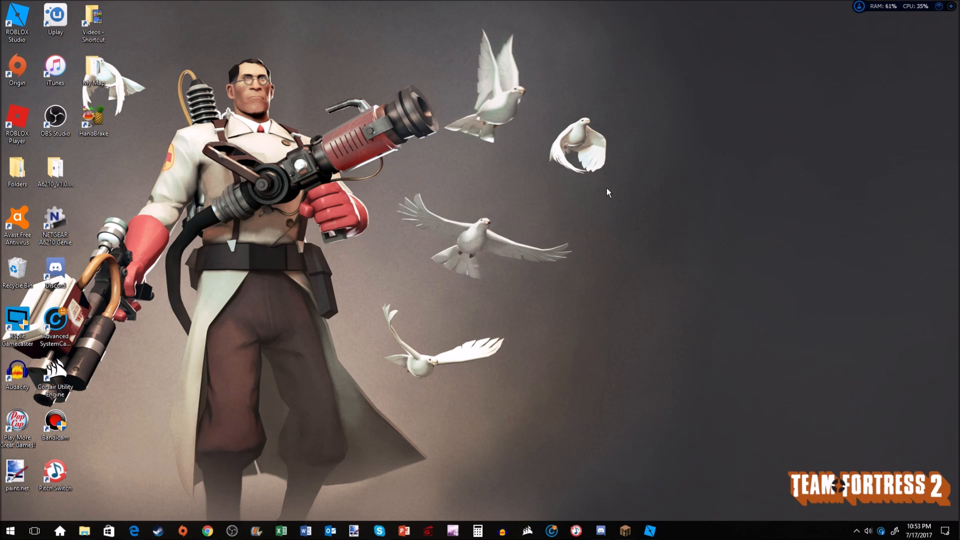
{"action": "mouse_move", "coordinate": [608, 198]}
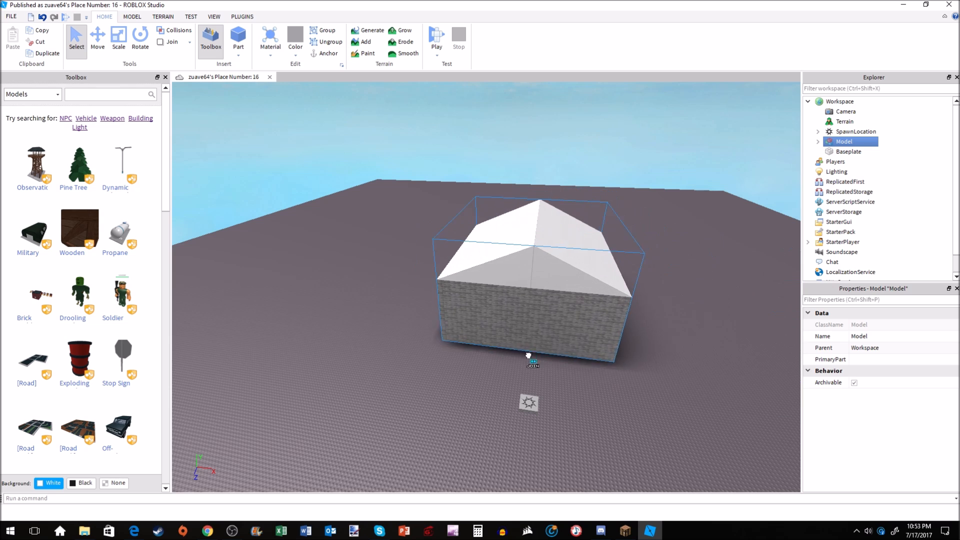
Inspect the spawn location, then bring up the FILE options for publishing
{"action": "left_click", "coordinate": [519, 394]}
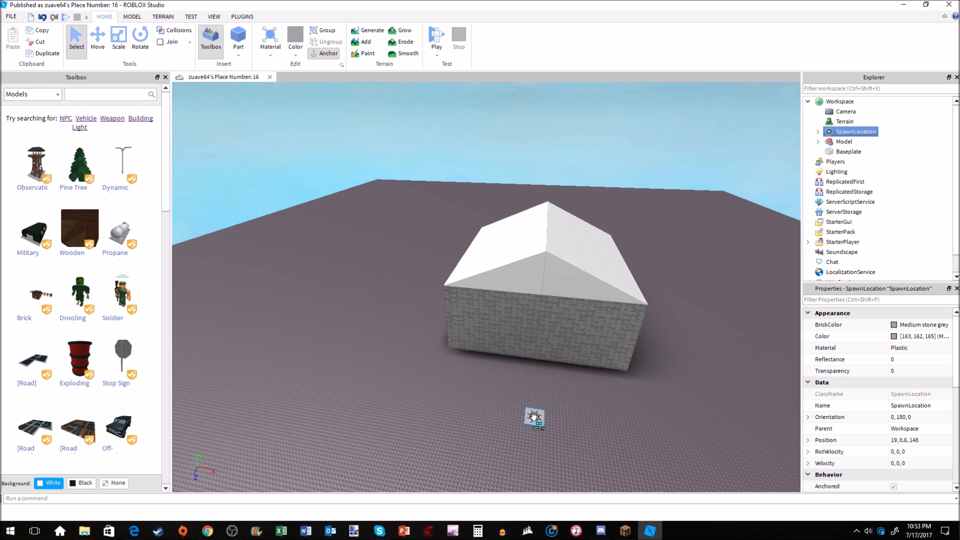
{"action": "left_click", "coordinate": [555, 382]}
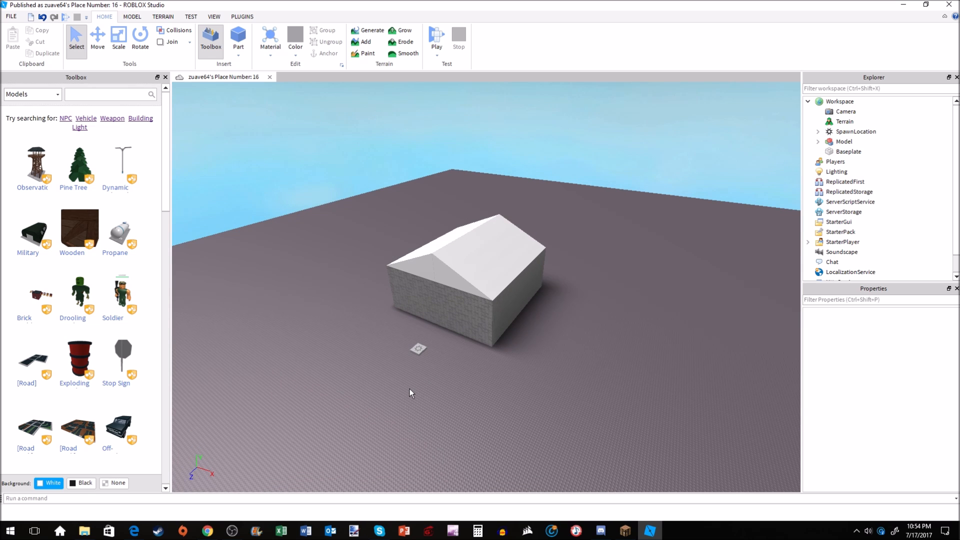
{"action": "mouse_move", "coordinate": [400, 392]}
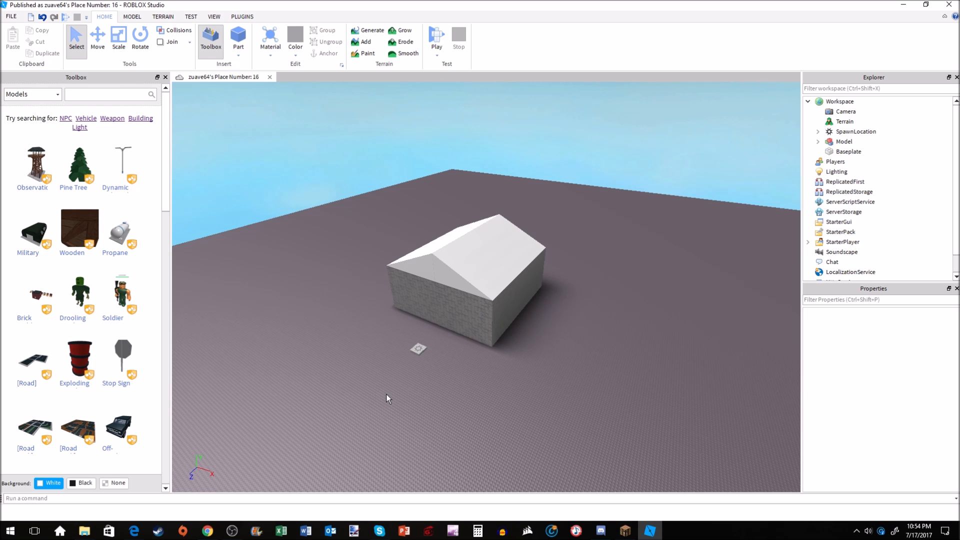
{"action": "mouse_move", "coordinate": [202, 243]}
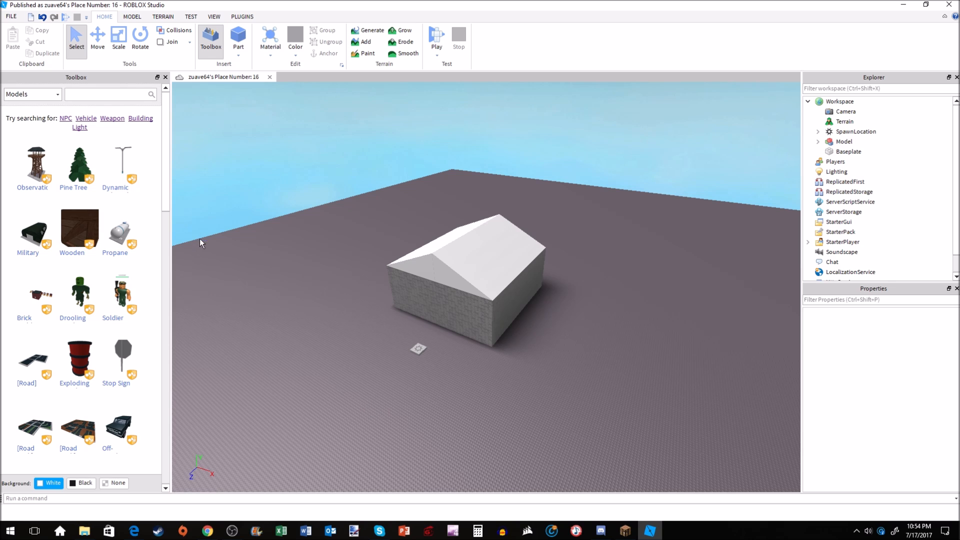
{"action": "mouse_move", "coordinate": [545, 308]}
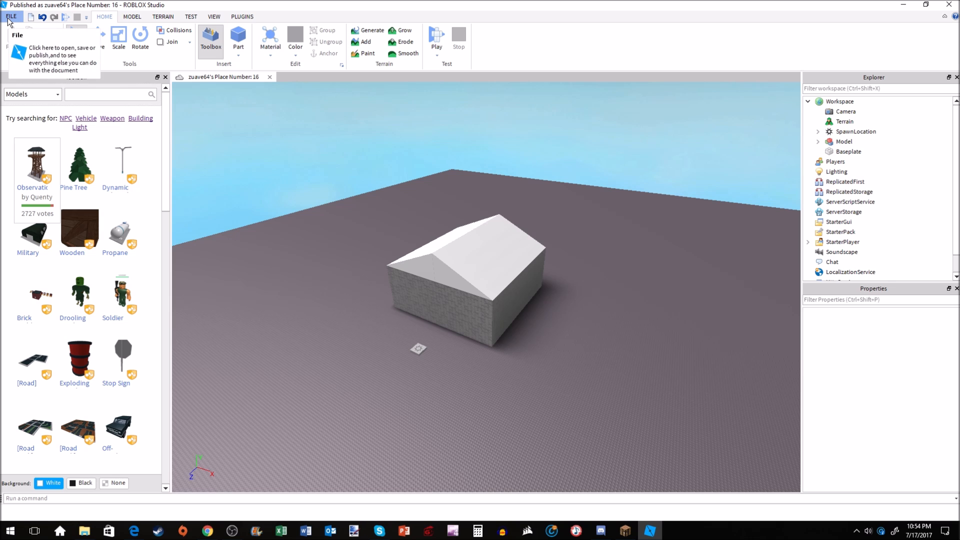
{"action": "left_click", "coordinate": [15, 16]}
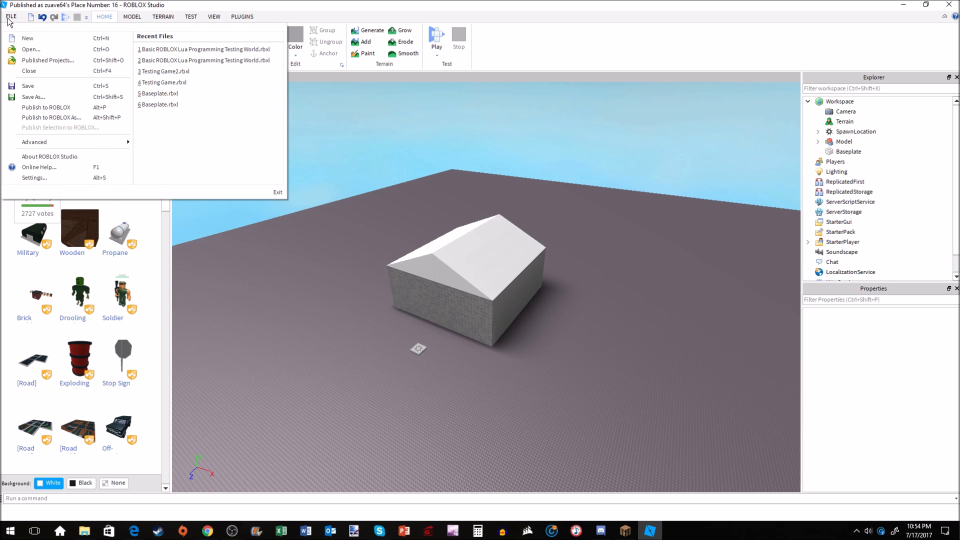
{"action": "mouse_move", "coordinate": [52, 98]}
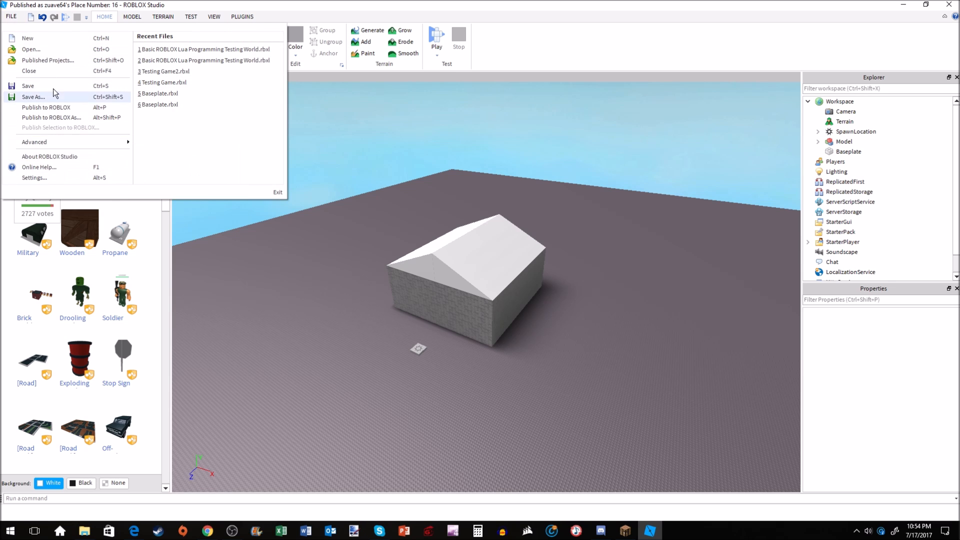
{"action": "mouse_move", "coordinate": [43, 190]}
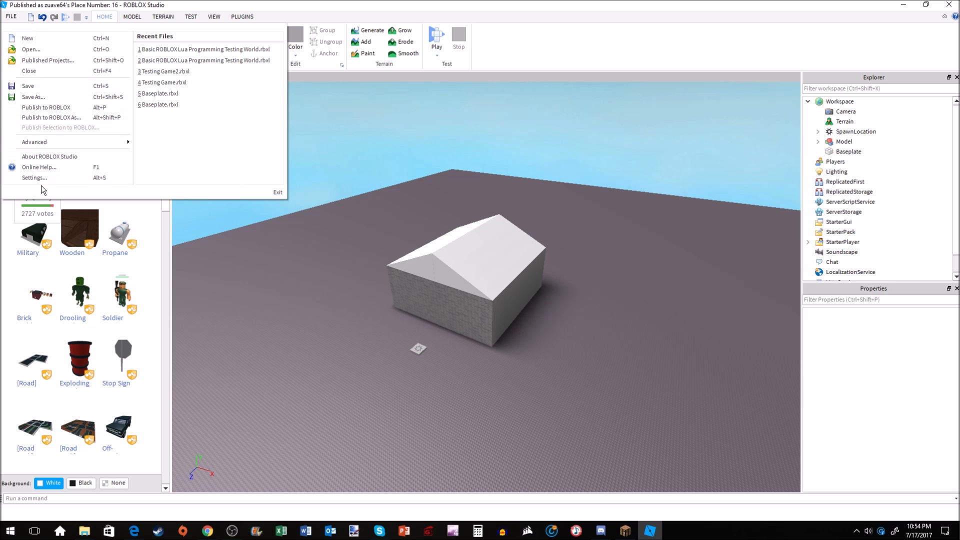
{"action": "mouse_move", "coordinate": [46, 163]}
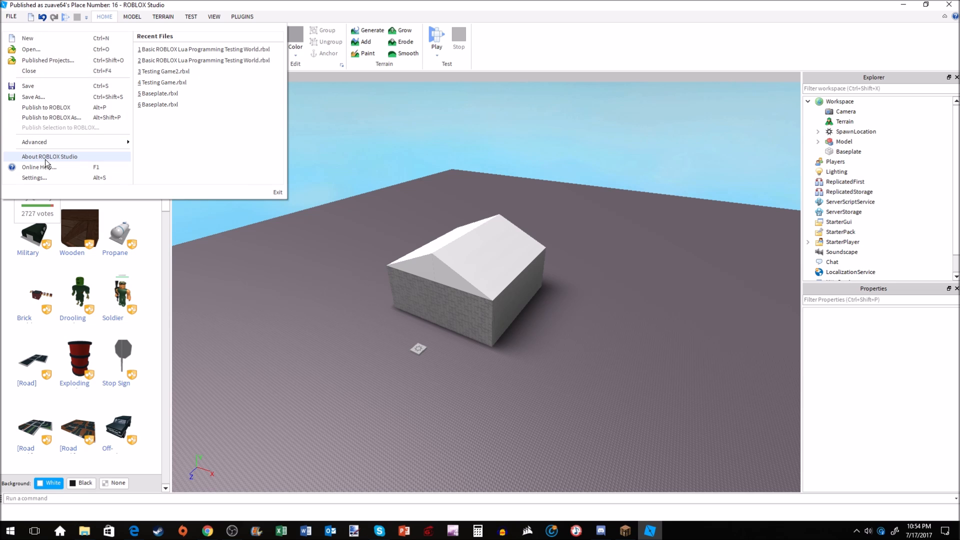
{"action": "mouse_move", "coordinate": [31, 97]}
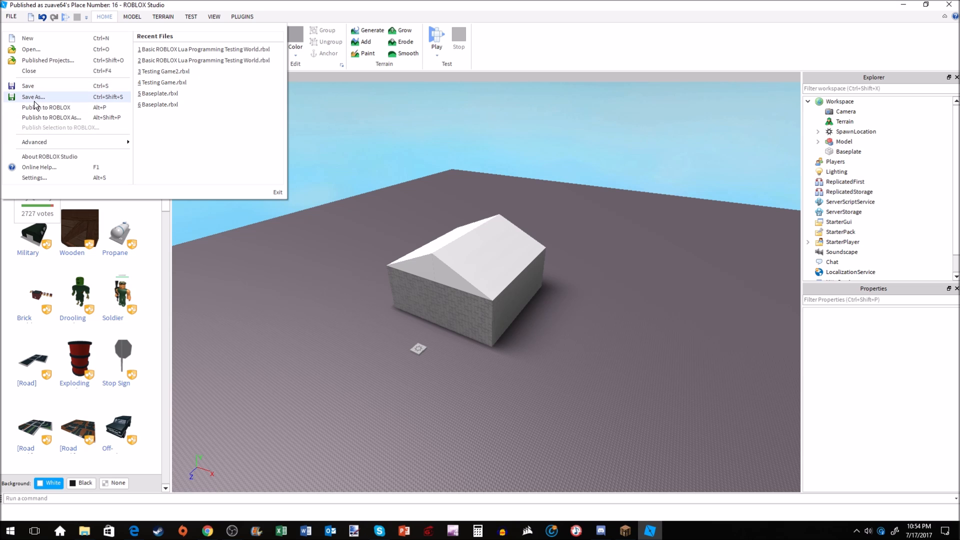
{"action": "mouse_move", "coordinate": [31, 93]}
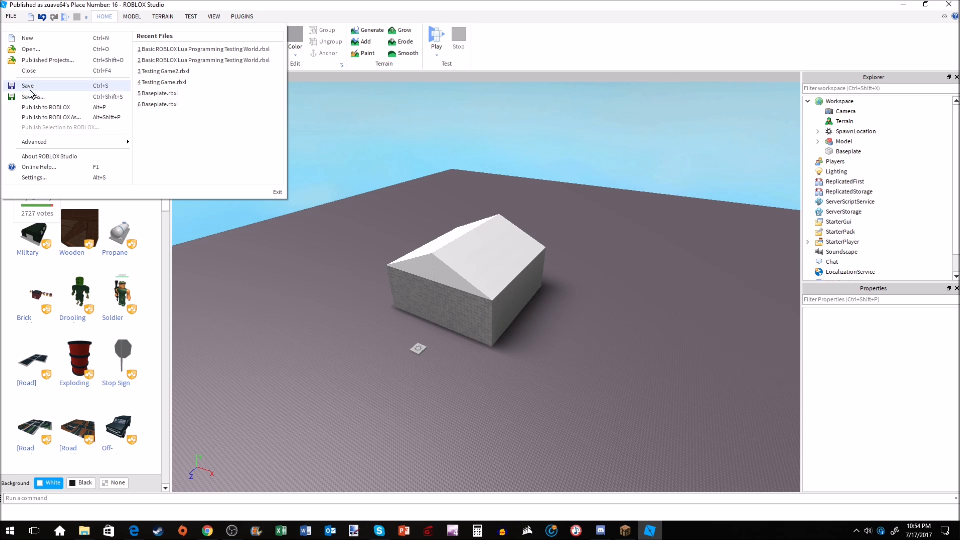
{"action": "mouse_move", "coordinate": [32, 97]}
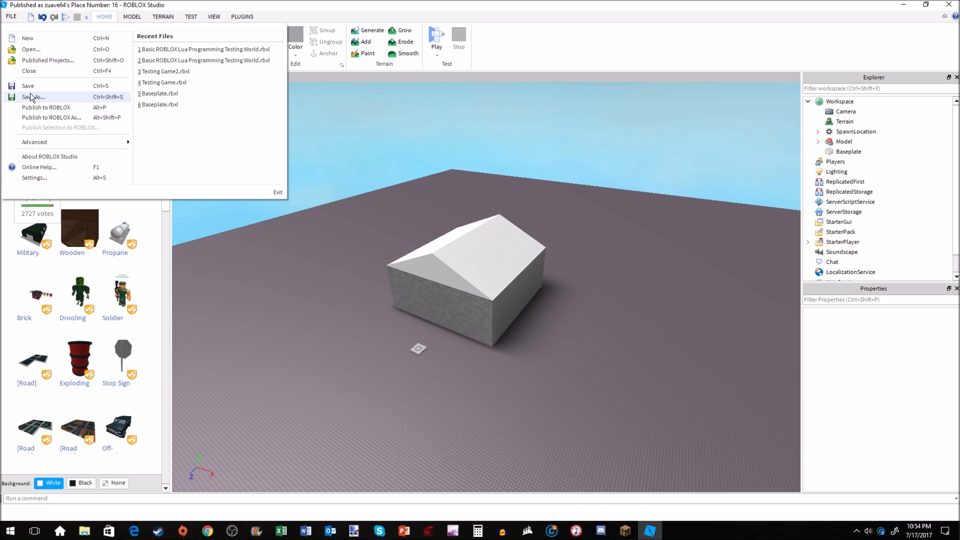
{"action": "mouse_move", "coordinate": [31, 142]}
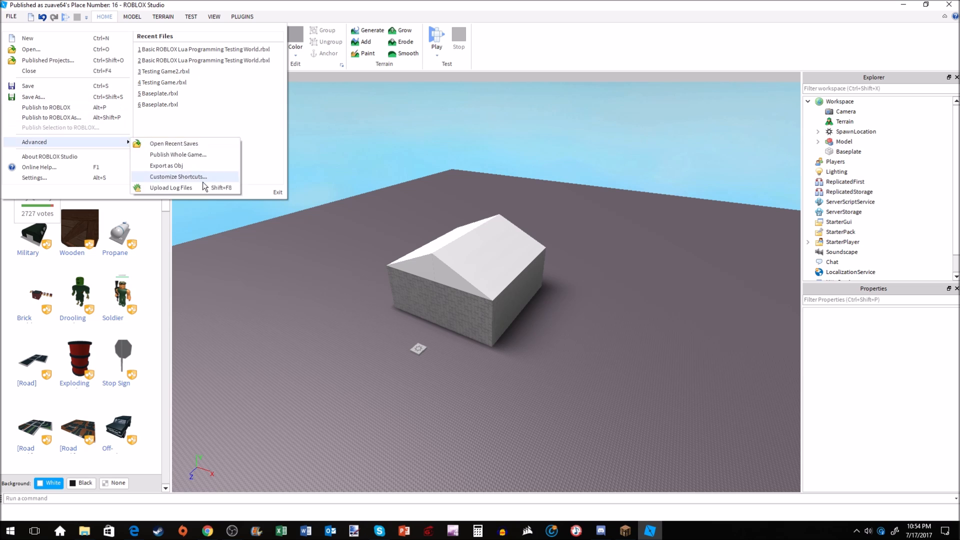
{"action": "mouse_move", "coordinate": [33, 106]}
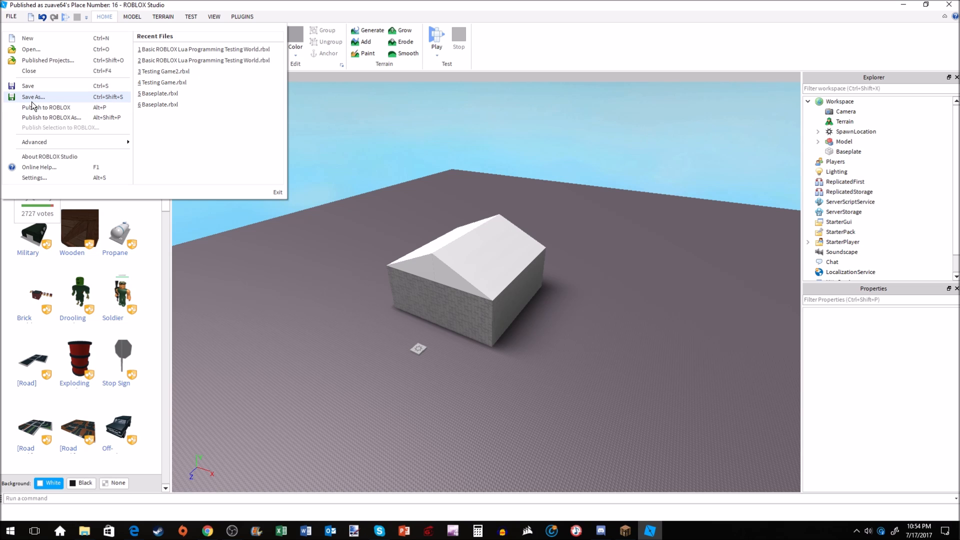
{"action": "mouse_move", "coordinate": [40, 122]}
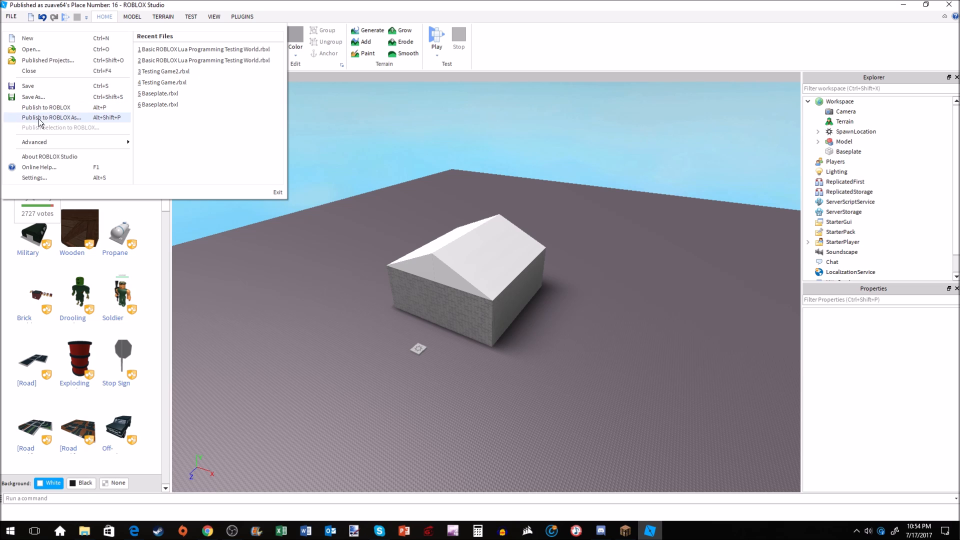
{"action": "mouse_move", "coordinate": [30, 97]}
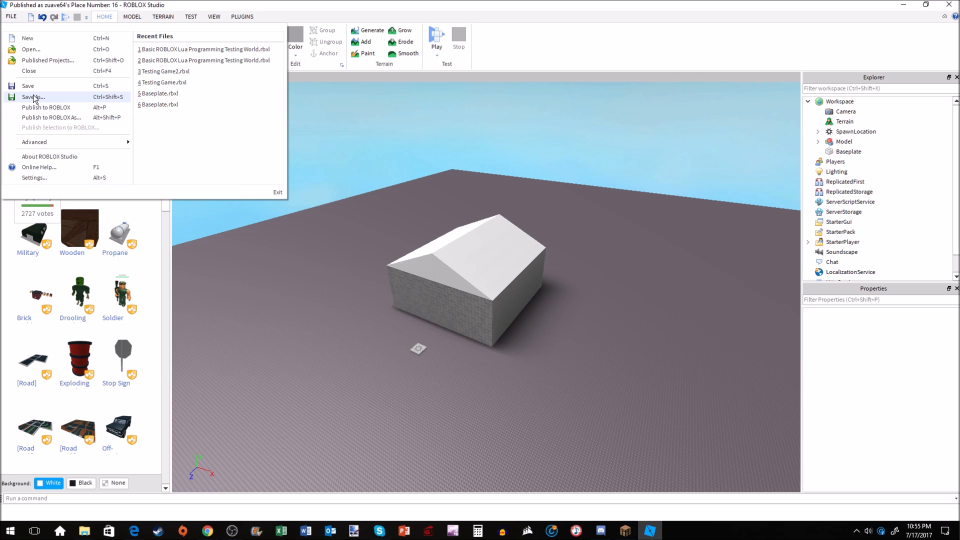
{"action": "mouse_move", "coordinate": [36, 111]}
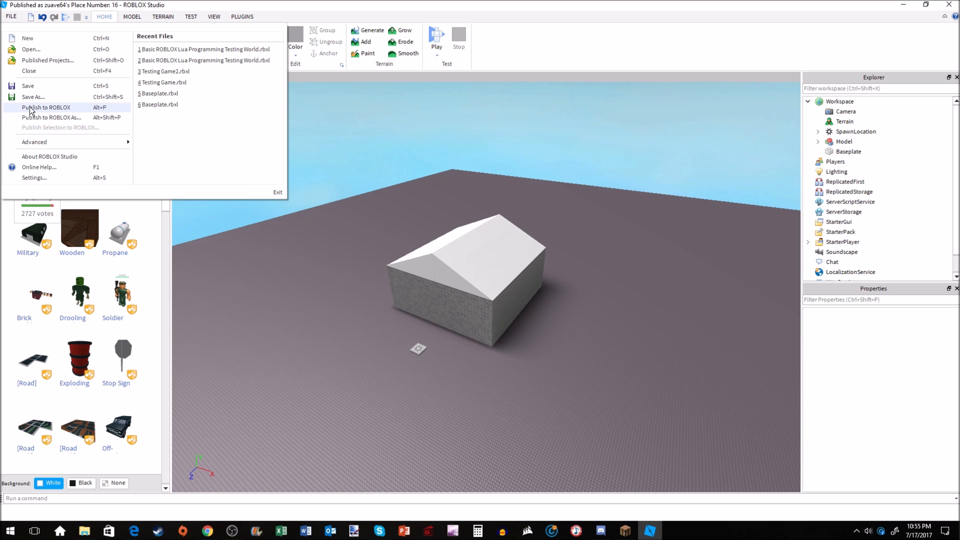
{"action": "mouse_move", "coordinate": [33, 97]}
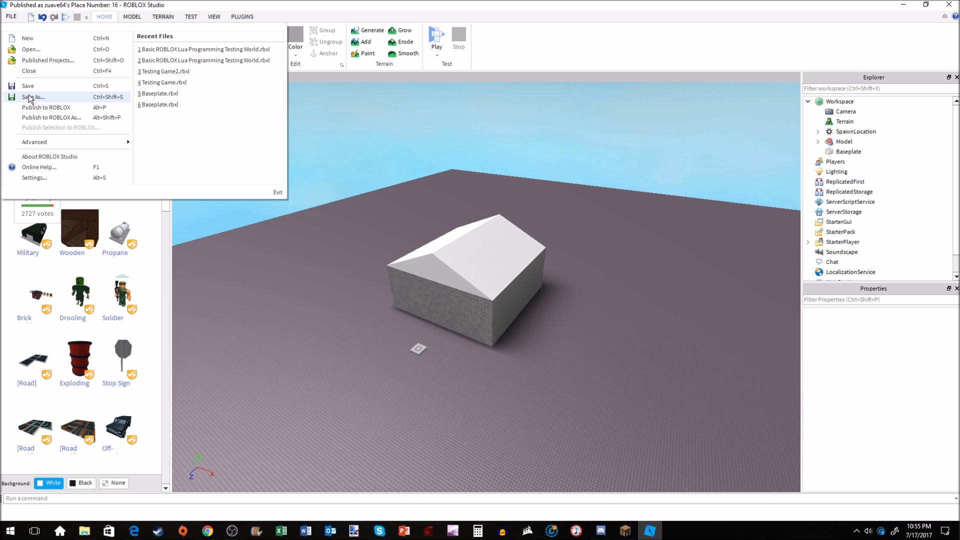
{"action": "mouse_move", "coordinate": [330, 224]}
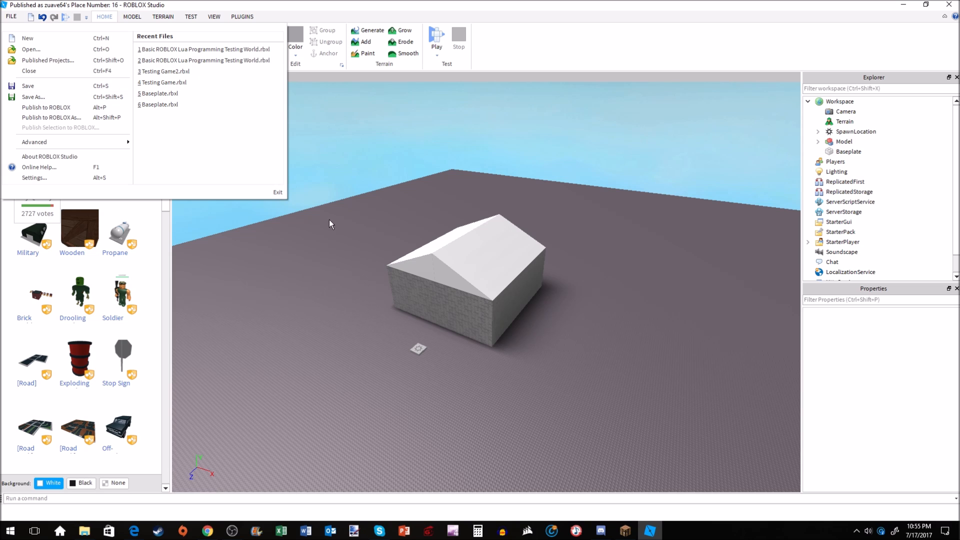
{"action": "mouse_move", "coordinate": [334, 266]}
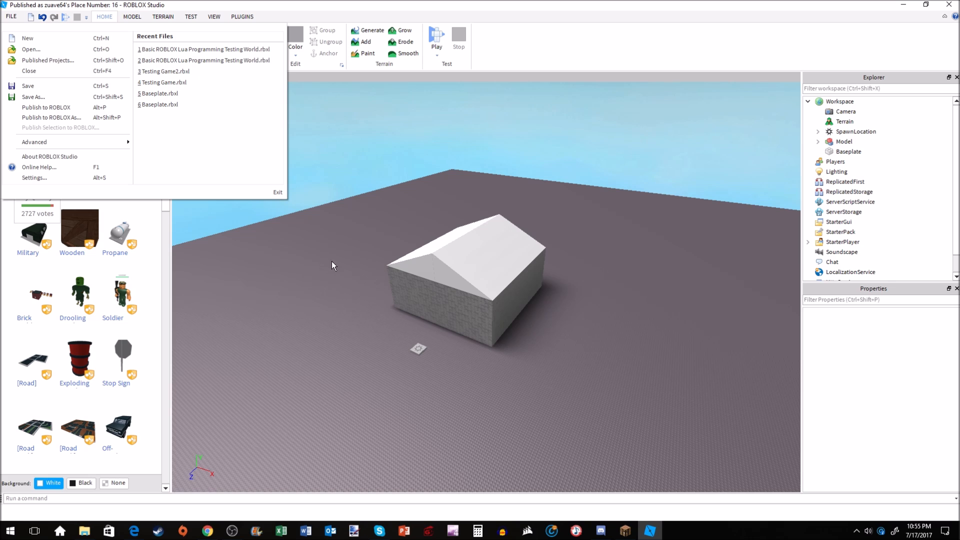
{"action": "mouse_move", "coordinate": [48, 98]}
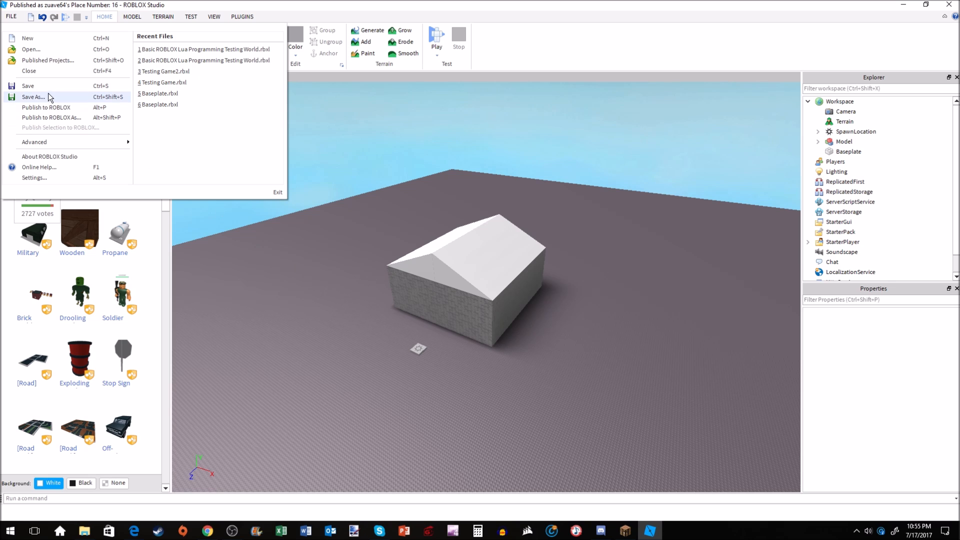
{"action": "mouse_move", "coordinate": [354, 240]}
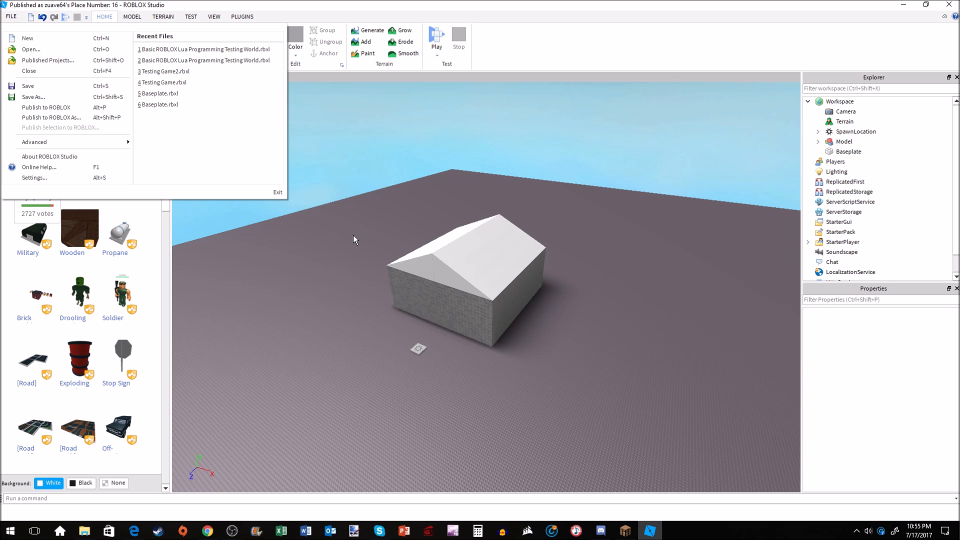
{"action": "mouse_move", "coordinate": [257, 128]}
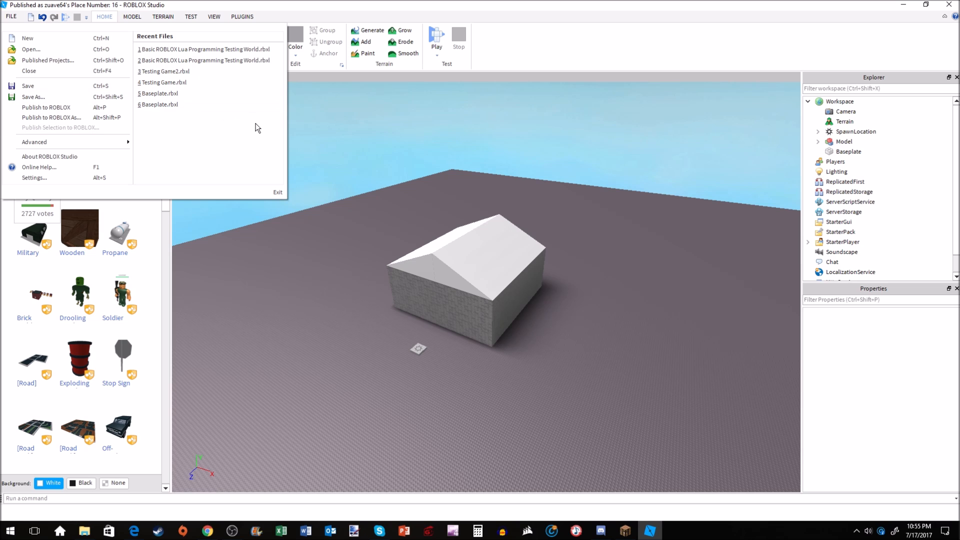
{"action": "mouse_move", "coordinate": [255, 153]}
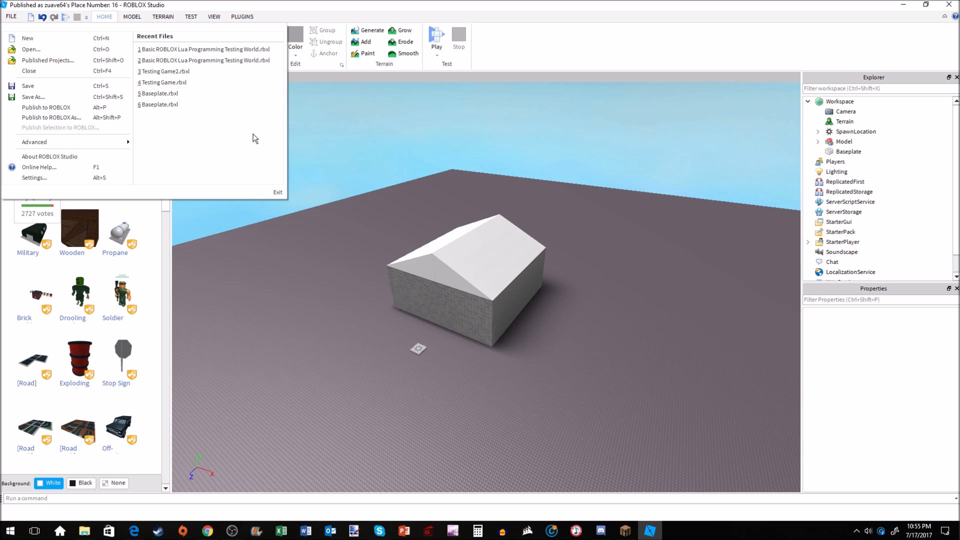
{"action": "mouse_move", "coordinate": [230, 129]}
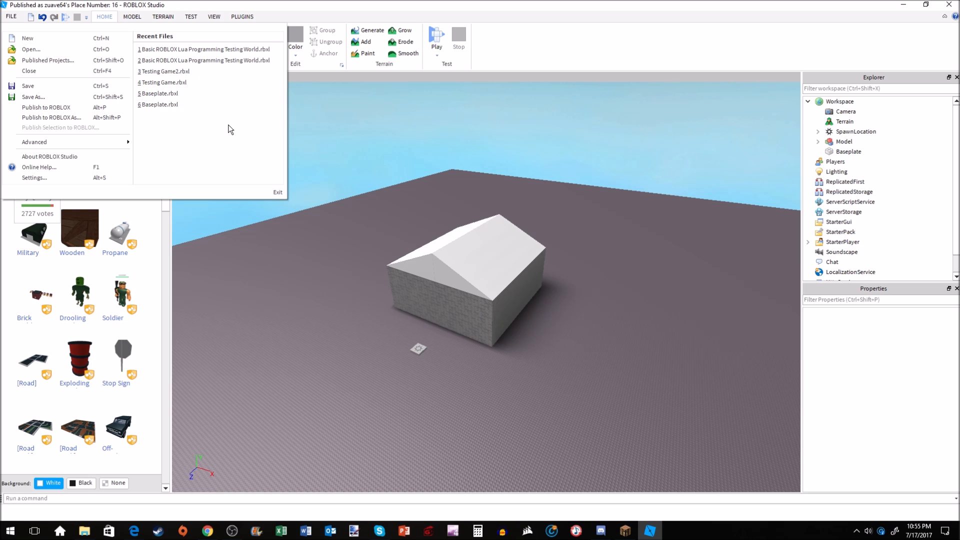
{"action": "mouse_move", "coordinate": [457, 364]}
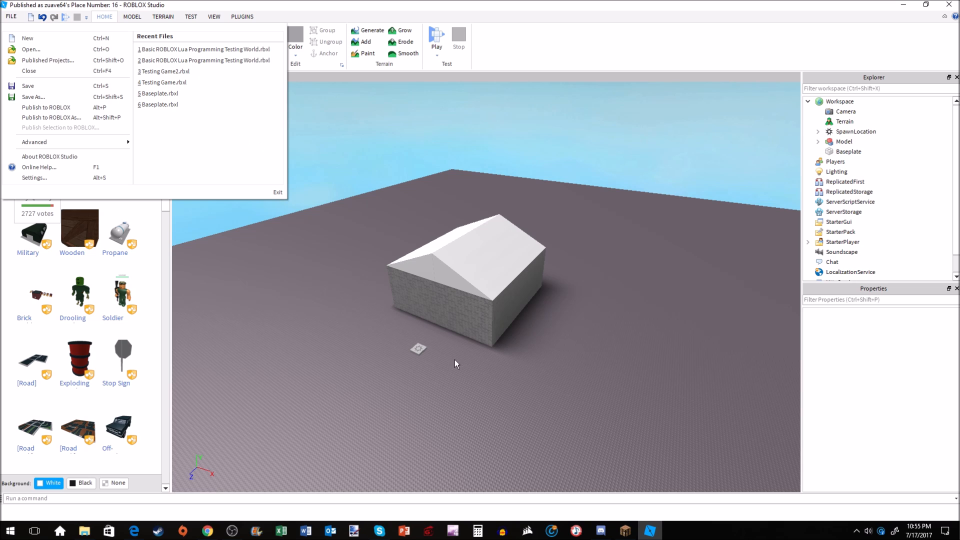
{"action": "mouse_move", "coordinate": [362, 298]}
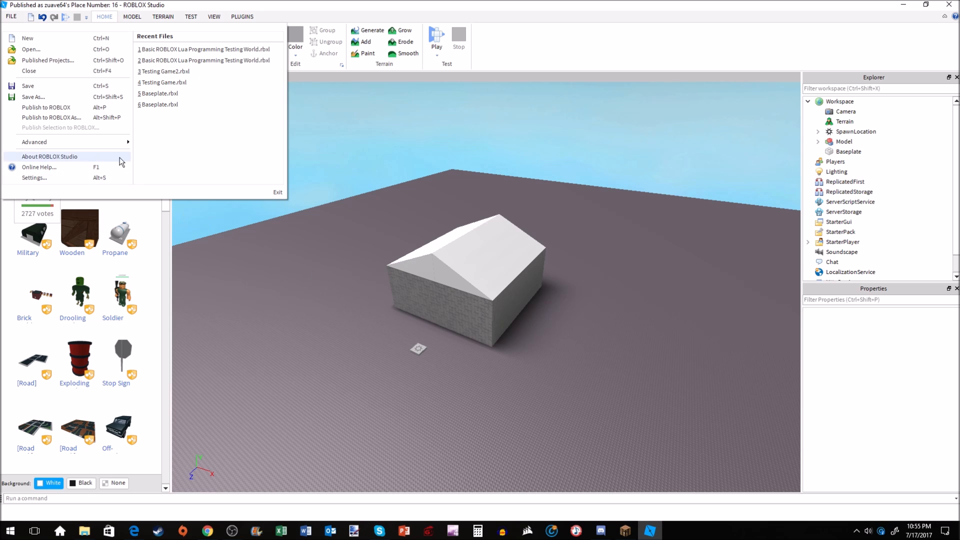
{"action": "mouse_move", "coordinate": [34, 105]}
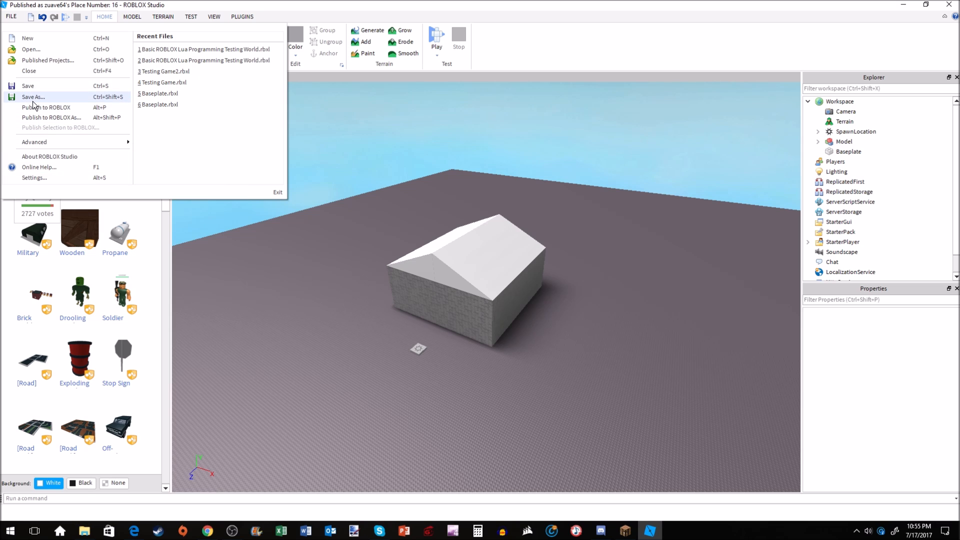
{"action": "mouse_move", "coordinate": [41, 120]}
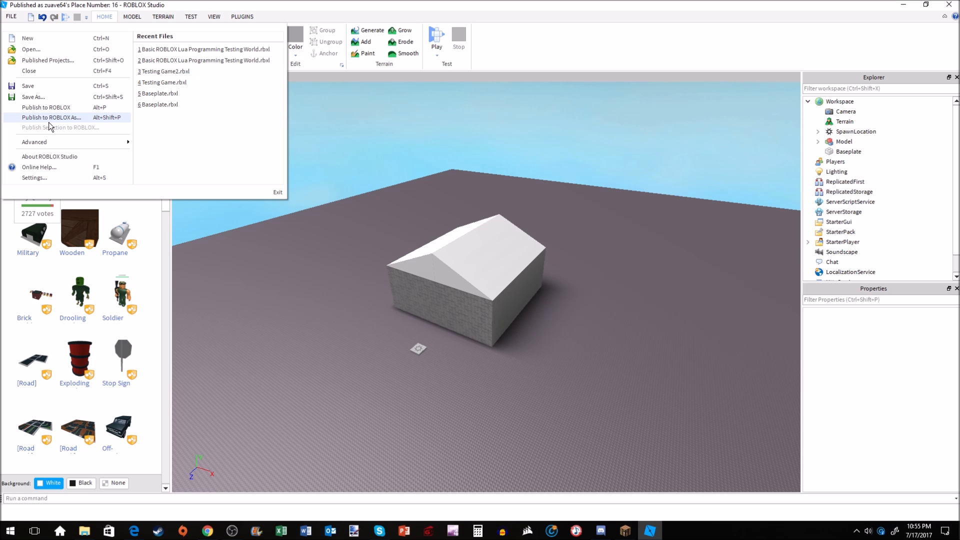
{"action": "mouse_move", "coordinate": [38, 108]}
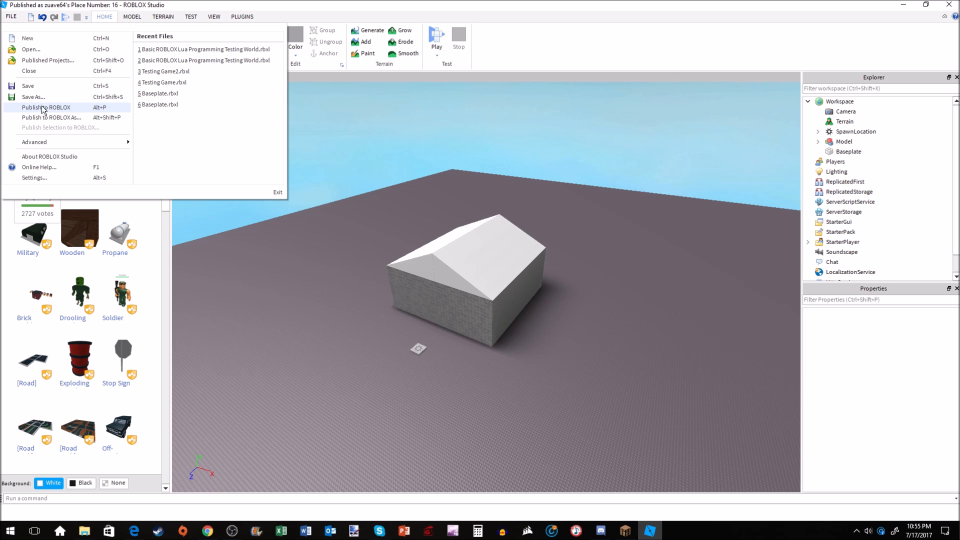
{"action": "mouse_move", "coordinate": [44, 110]}
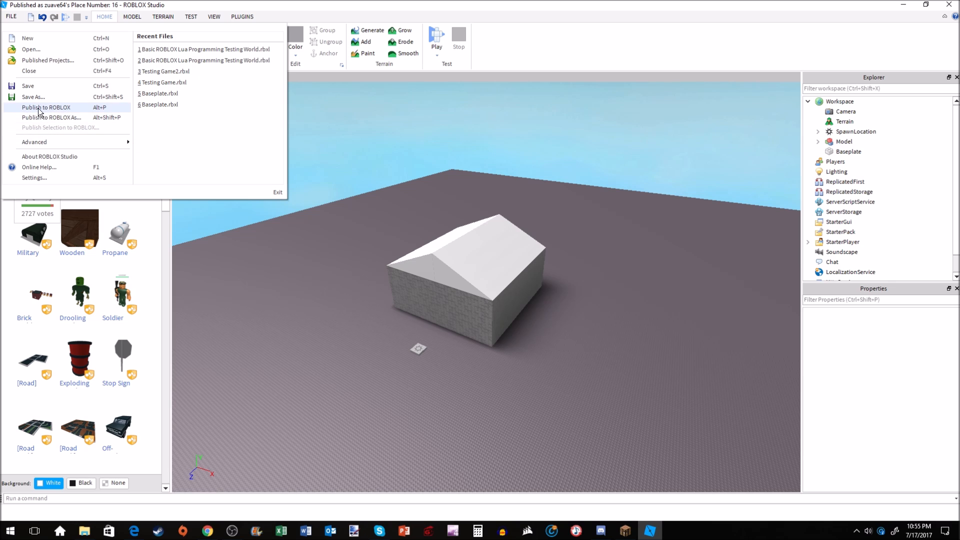
{"action": "mouse_move", "coordinate": [44, 108]}
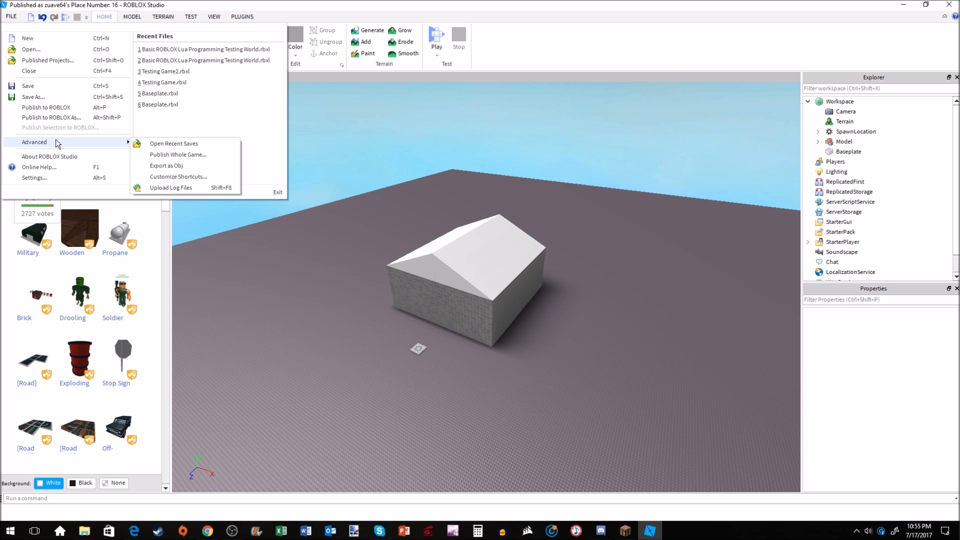
{"action": "mouse_move", "coordinate": [61, 123]}
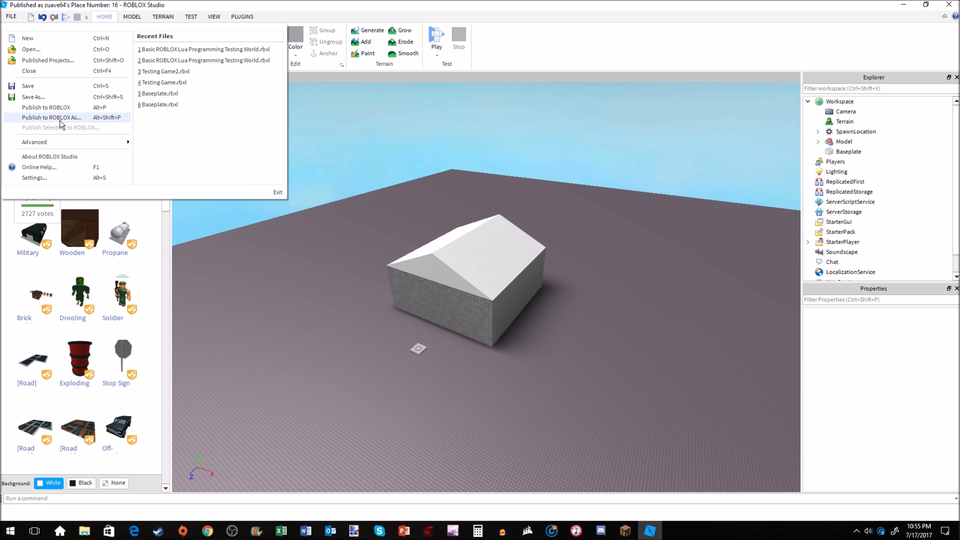
{"action": "mouse_move", "coordinate": [49, 120]}
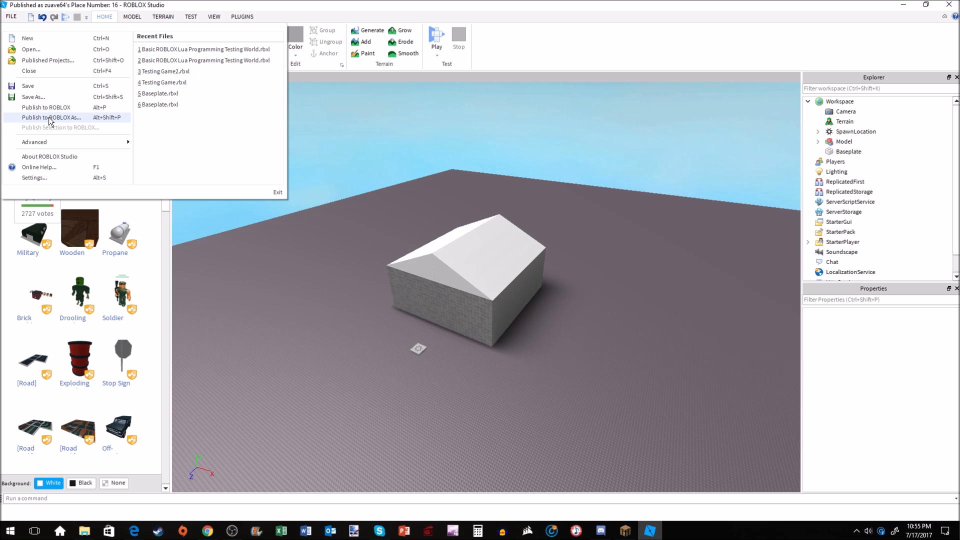
{"action": "mouse_move", "coordinate": [46, 110]}
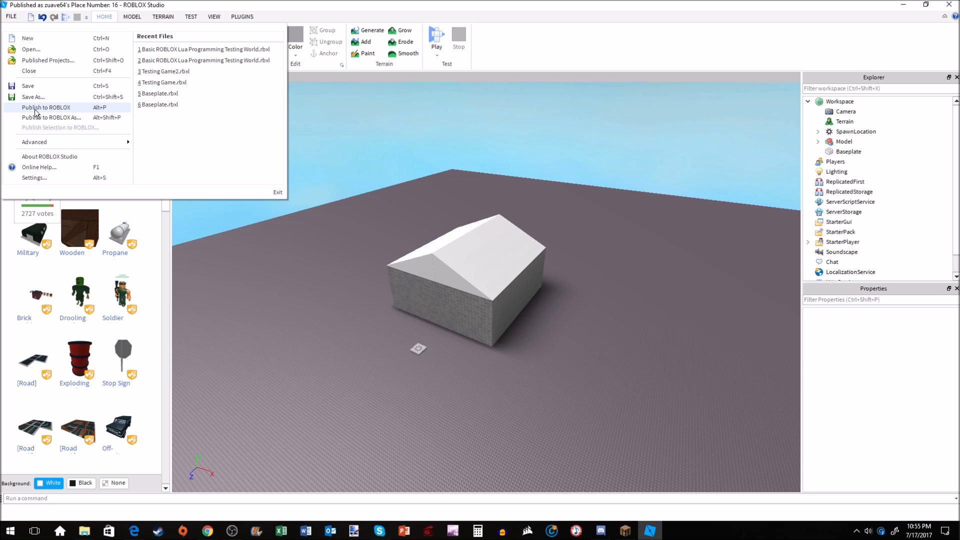
{"action": "mouse_move", "coordinate": [50, 122]}
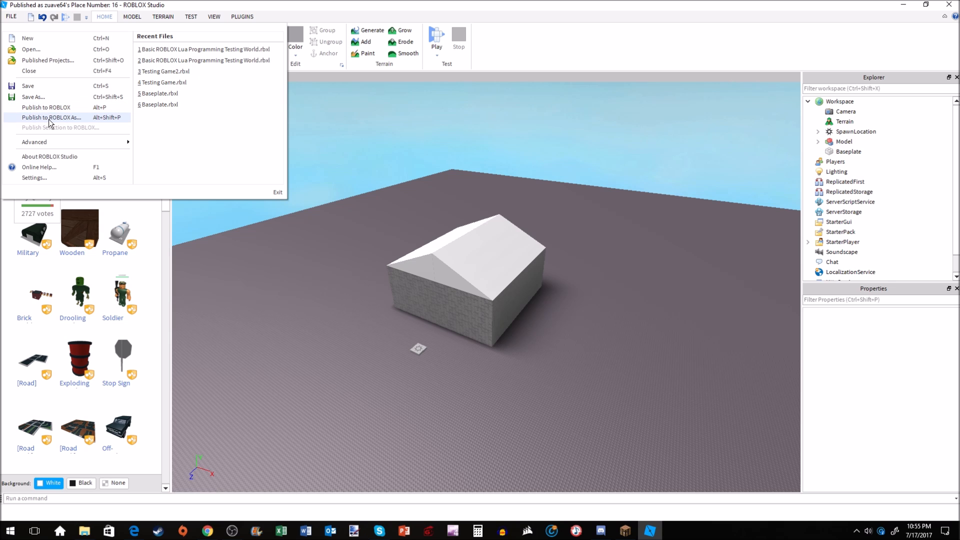
Publish to ROBLOX As, overwriting the existing zuave64's Place with the house thumbnail
{"action": "left_click", "coordinate": [52, 117]}
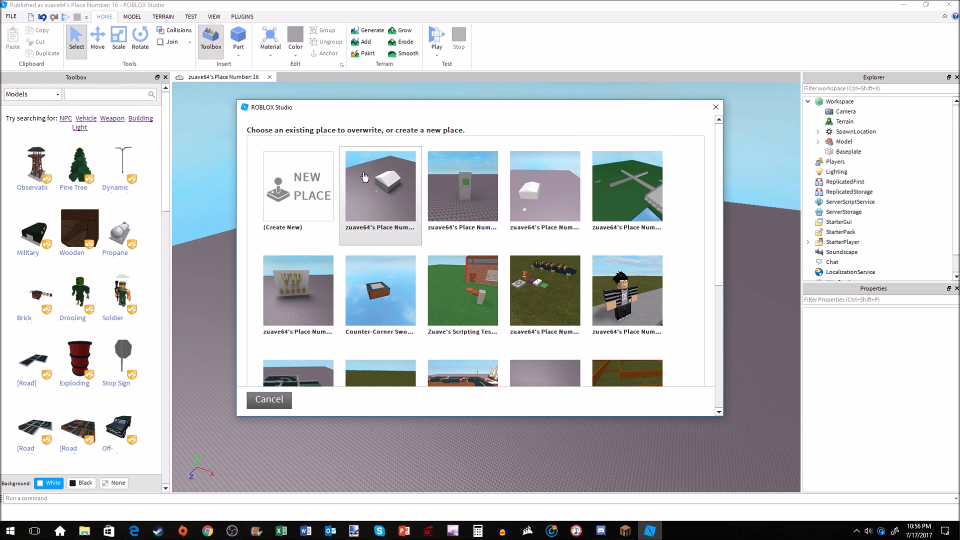
{"action": "left_click", "coordinate": [269, 400]}
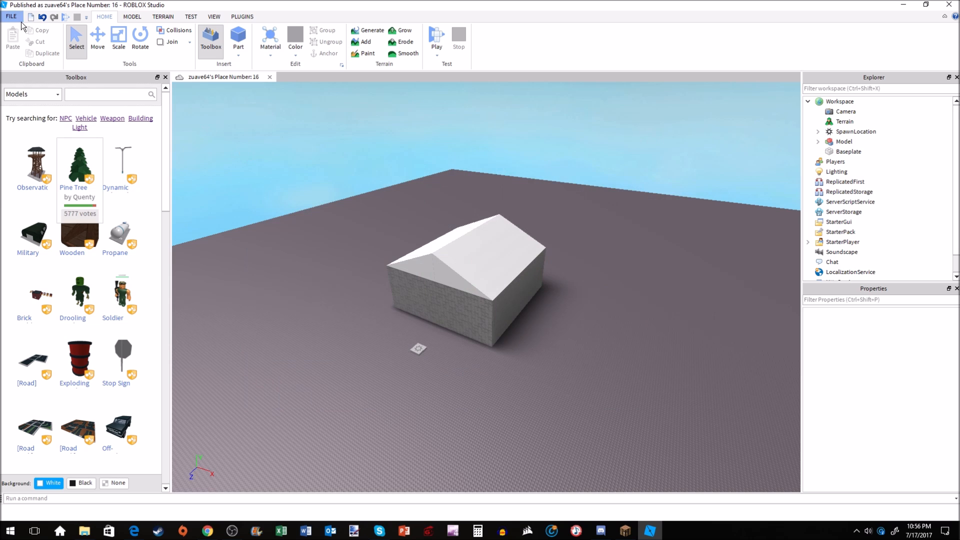
{"action": "left_click", "coordinate": [8, 16]}
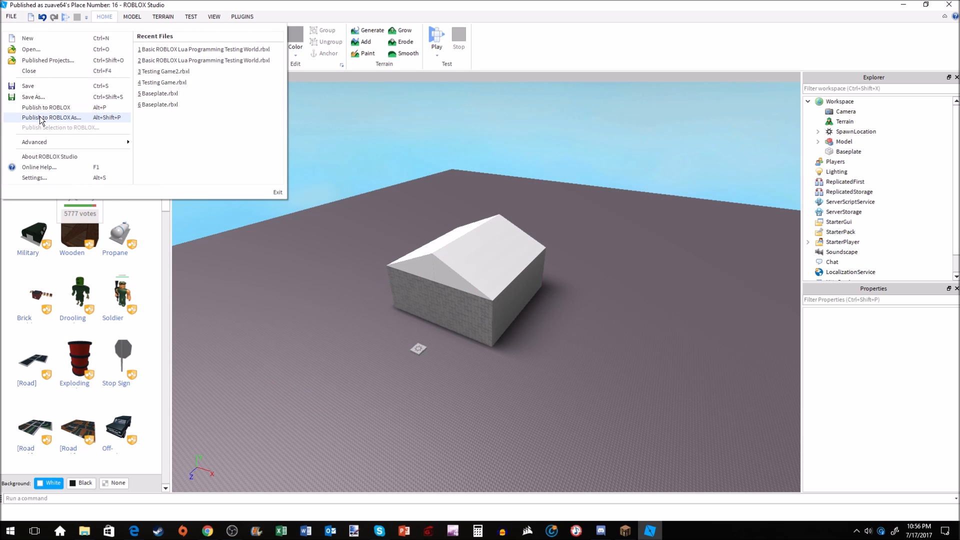
{"action": "mouse_move", "coordinate": [106, 168]}
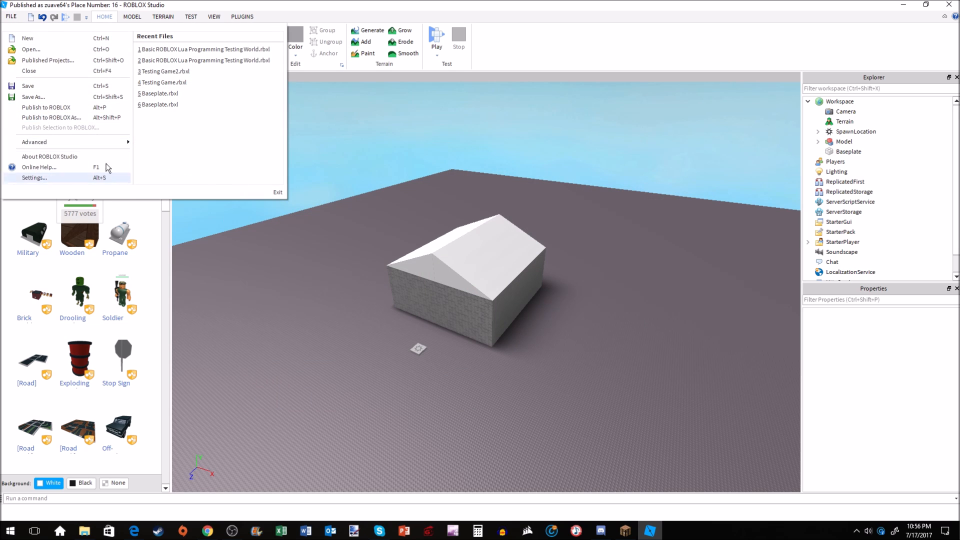
{"action": "mouse_move", "coordinate": [42, 112]}
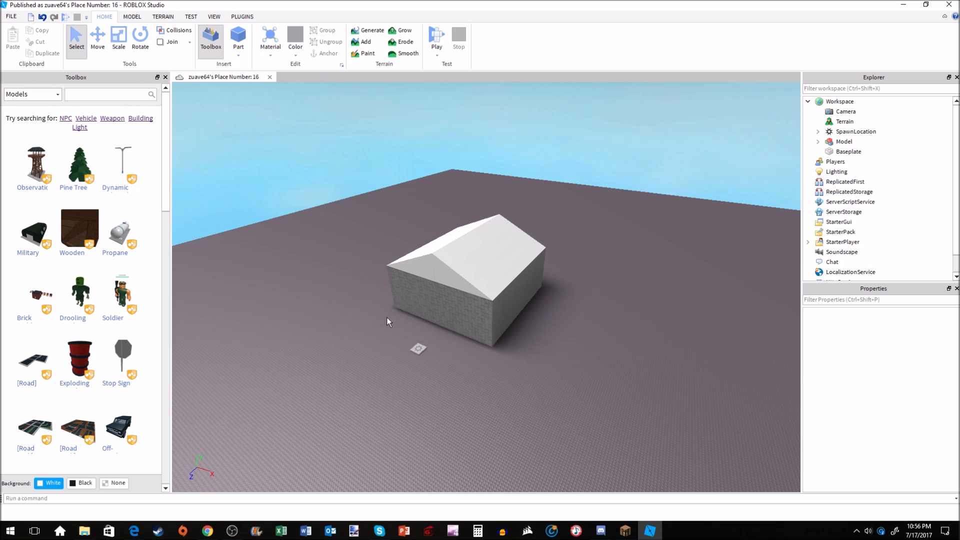
{"action": "mouse_move", "coordinate": [370, 326]}
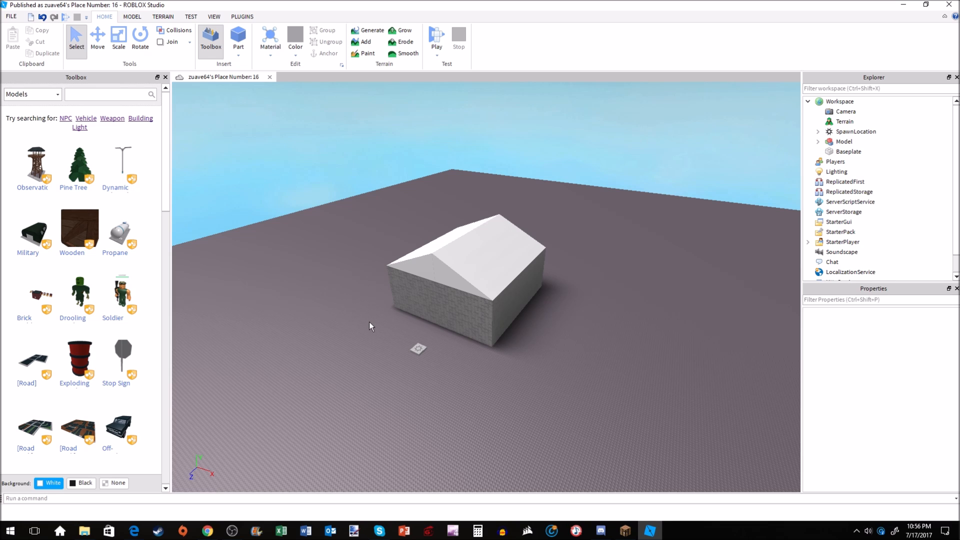
{"action": "mouse_move", "coordinate": [348, 232]}
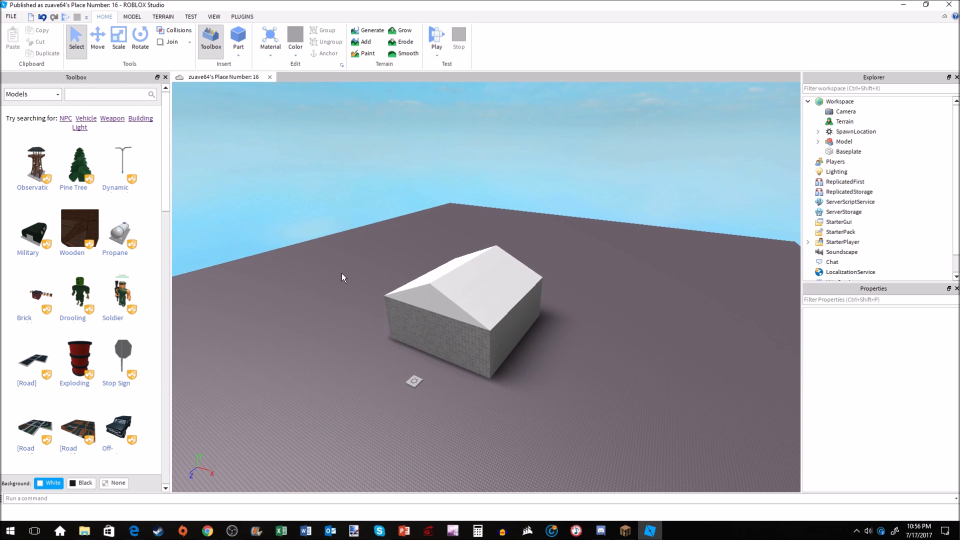
{"action": "mouse_move", "coordinate": [328, 290]}
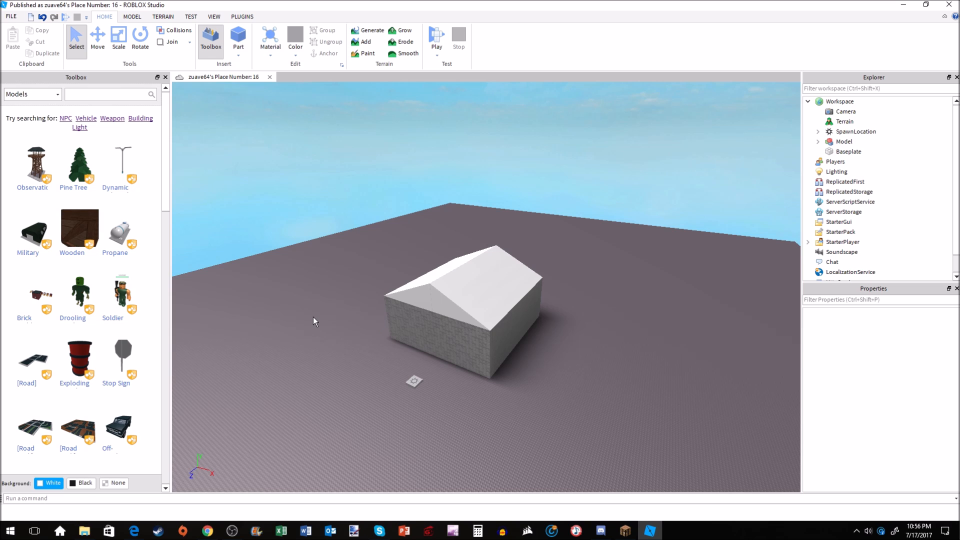
{"action": "mouse_move", "coordinate": [306, 326]}
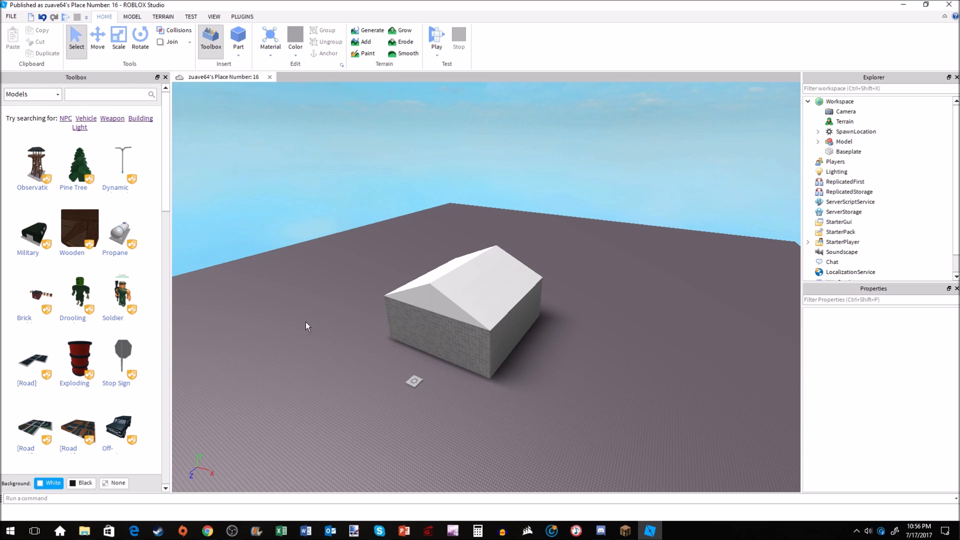
{"action": "mouse_move", "coordinate": [298, 336]}
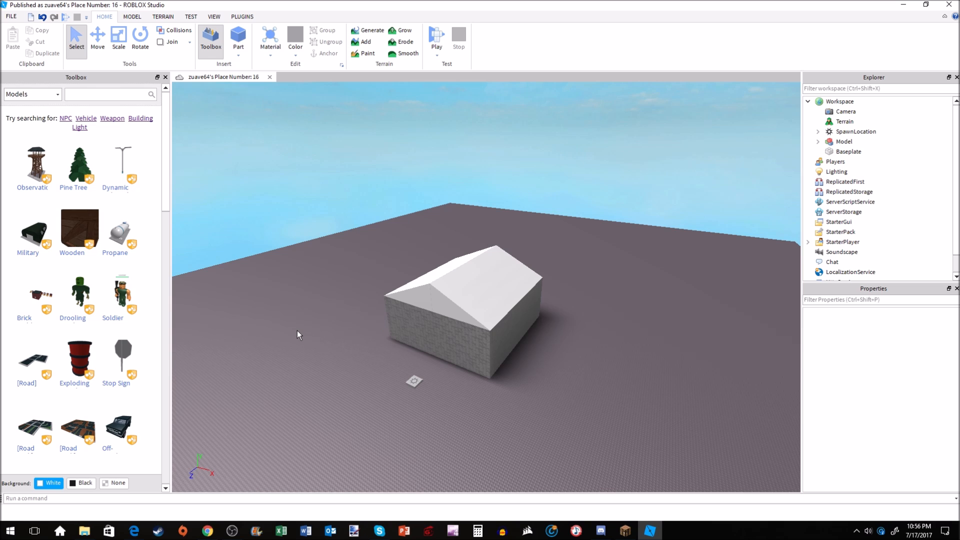
{"action": "mouse_move", "coordinate": [266, 348]}
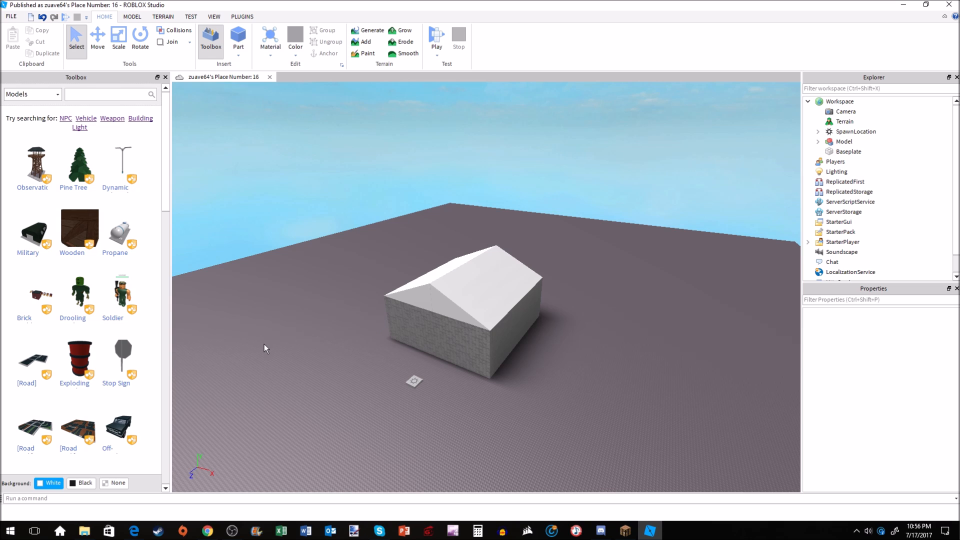
{"action": "mouse_move", "coordinate": [234, 370]}
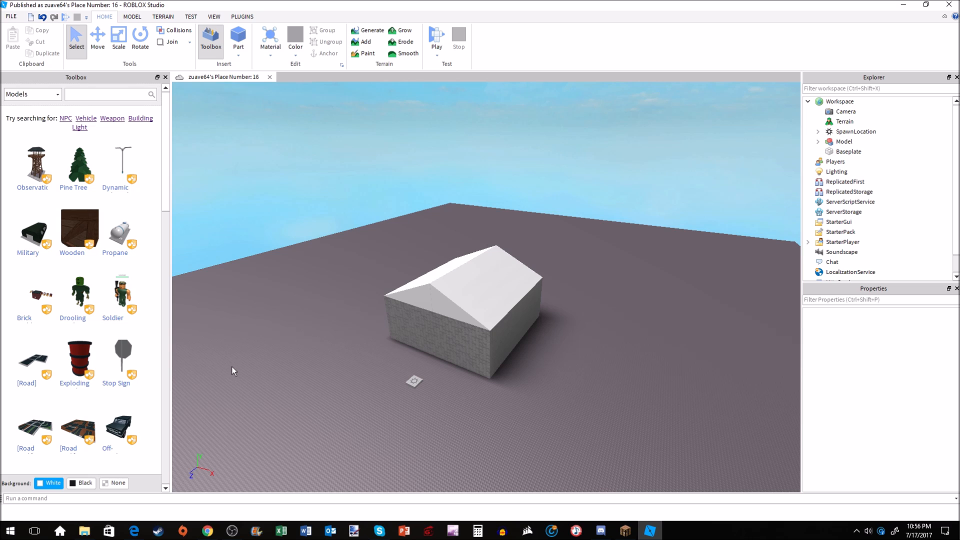
{"action": "mouse_move", "coordinate": [206, 378]}
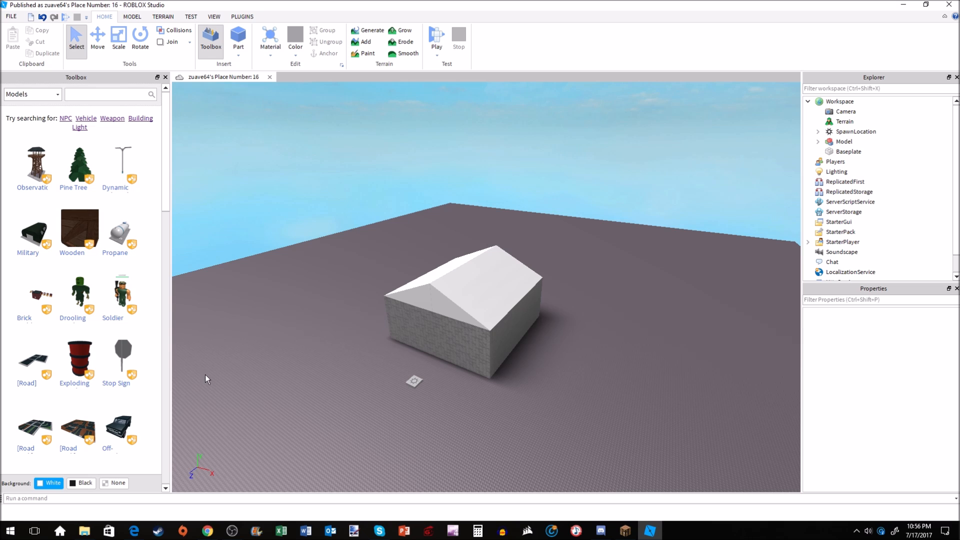
{"action": "mouse_move", "coordinate": [174, 397]}
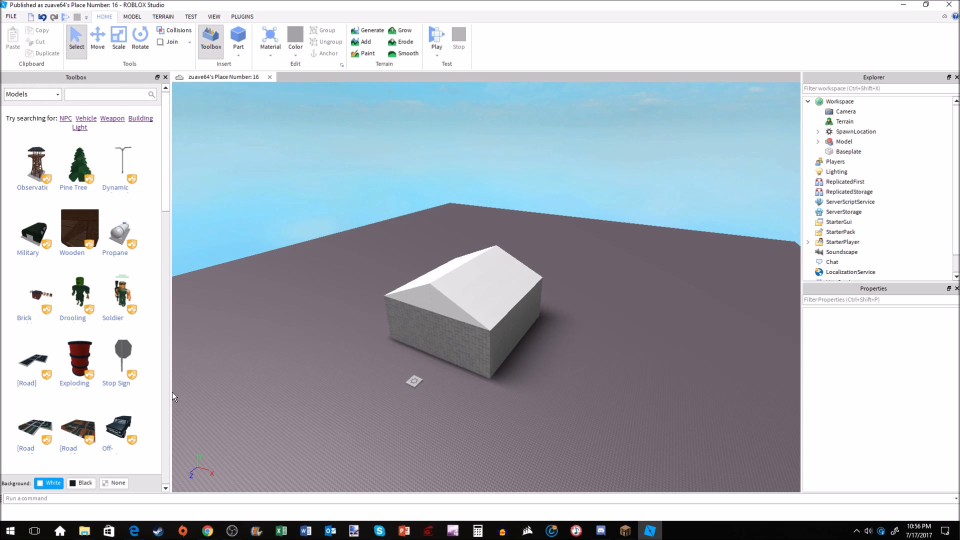
{"action": "mouse_move", "coordinate": [125, 421]}
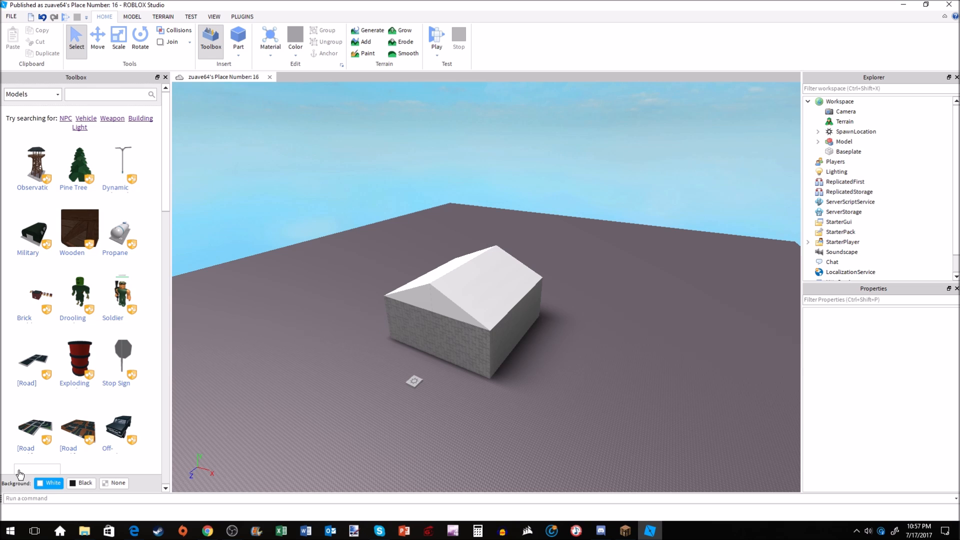
{"action": "mouse_move", "coordinate": [30, 433]}
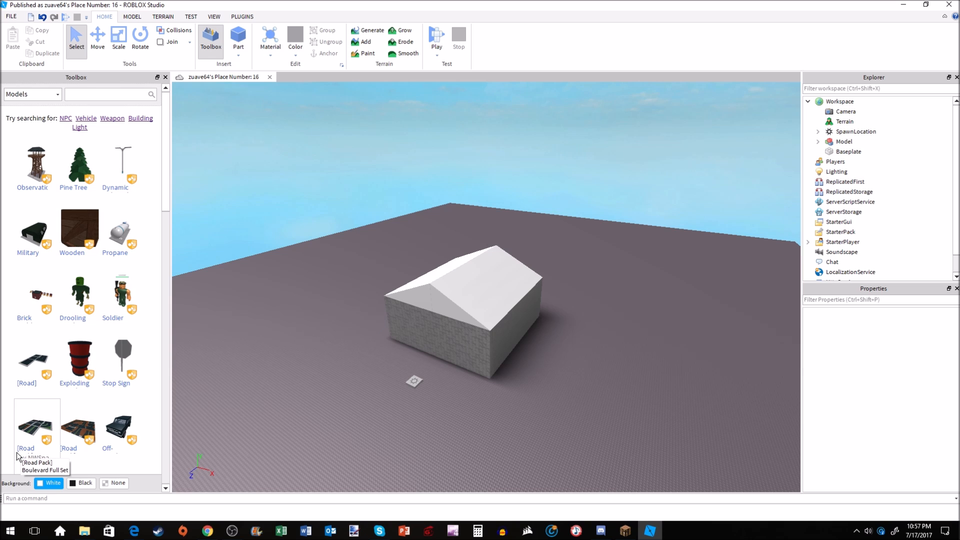
{"action": "mouse_move", "coordinate": [8, 461]}
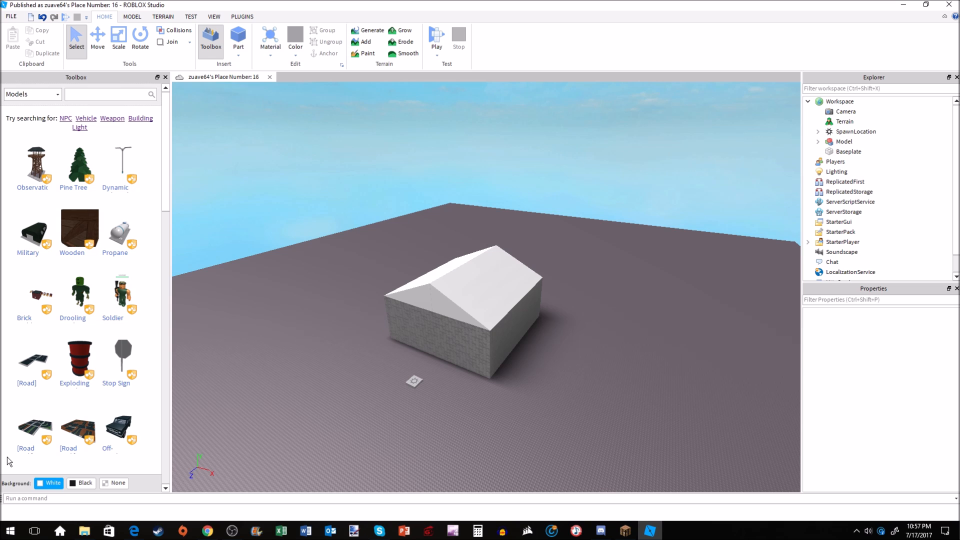
{"action": "mouse_move", "coordinate": [188, 405]}
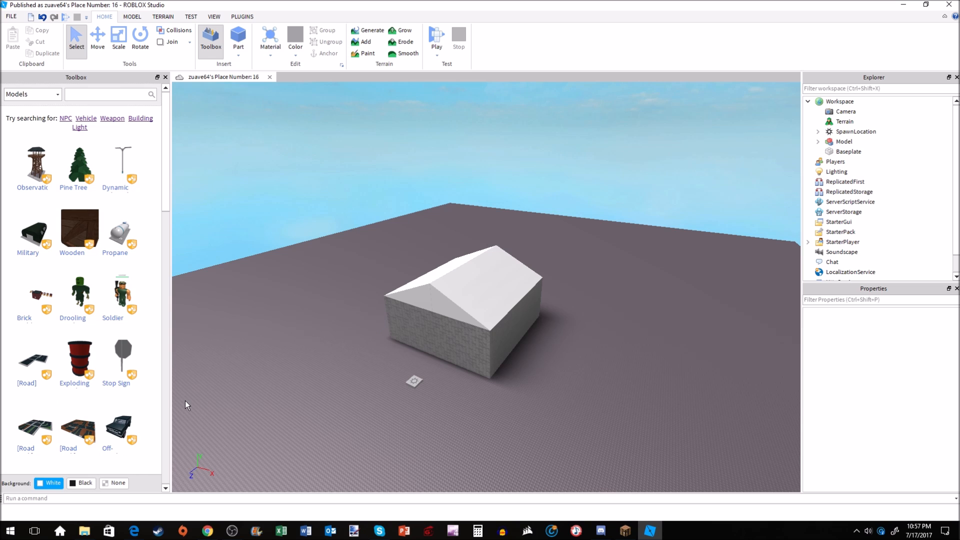
{"action": "mouse_move", "coordinate": [210, 365]}
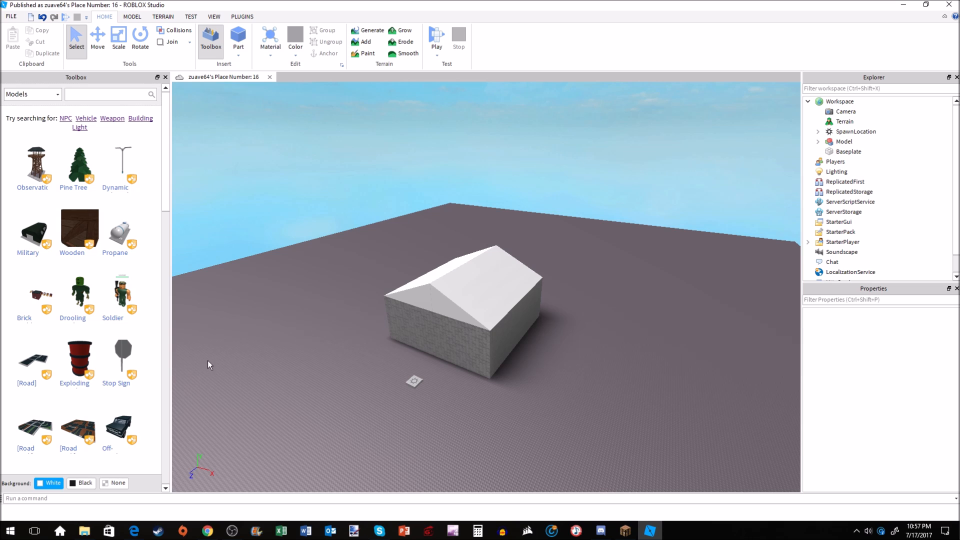
{"action": "mouse_move", "coordinate": [228, 352]}
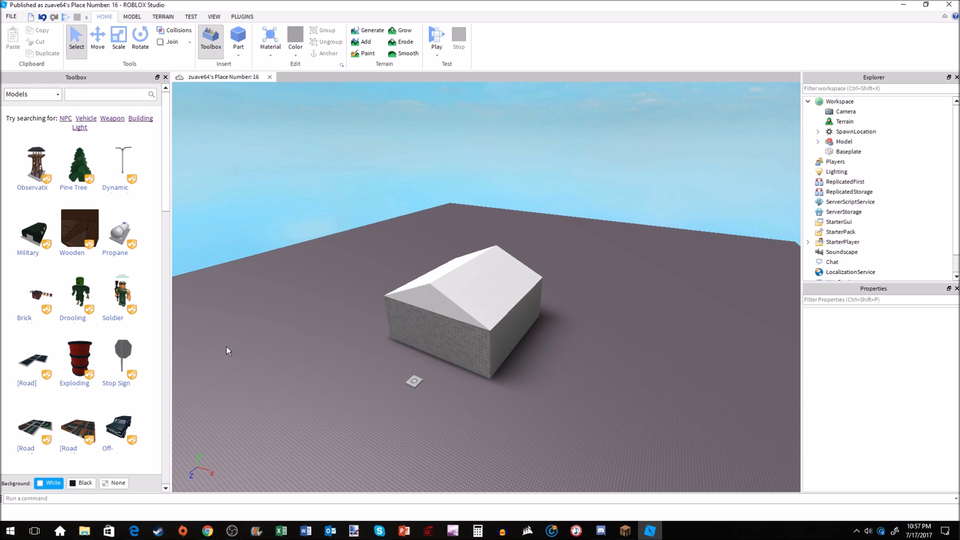
{"action": "mouse_move", "coordinate": [232, 348]}
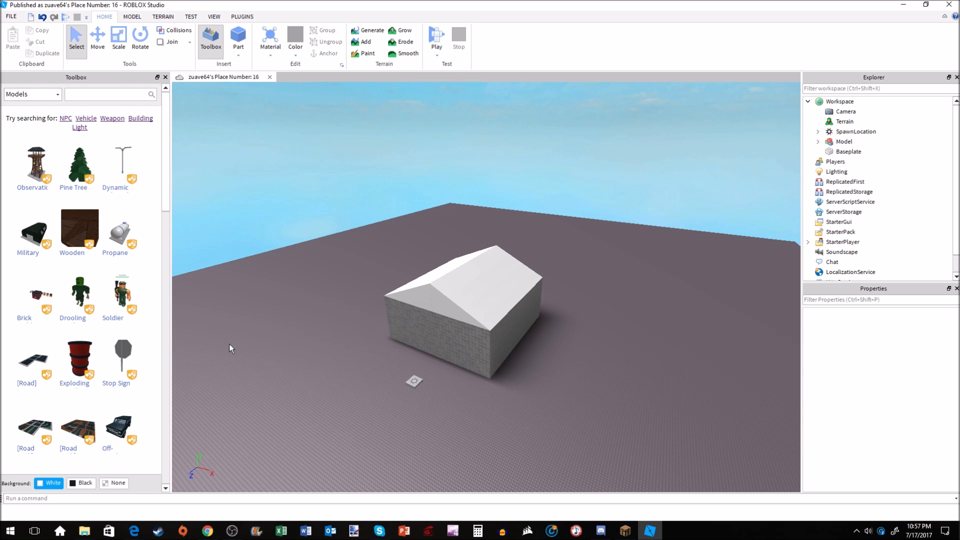